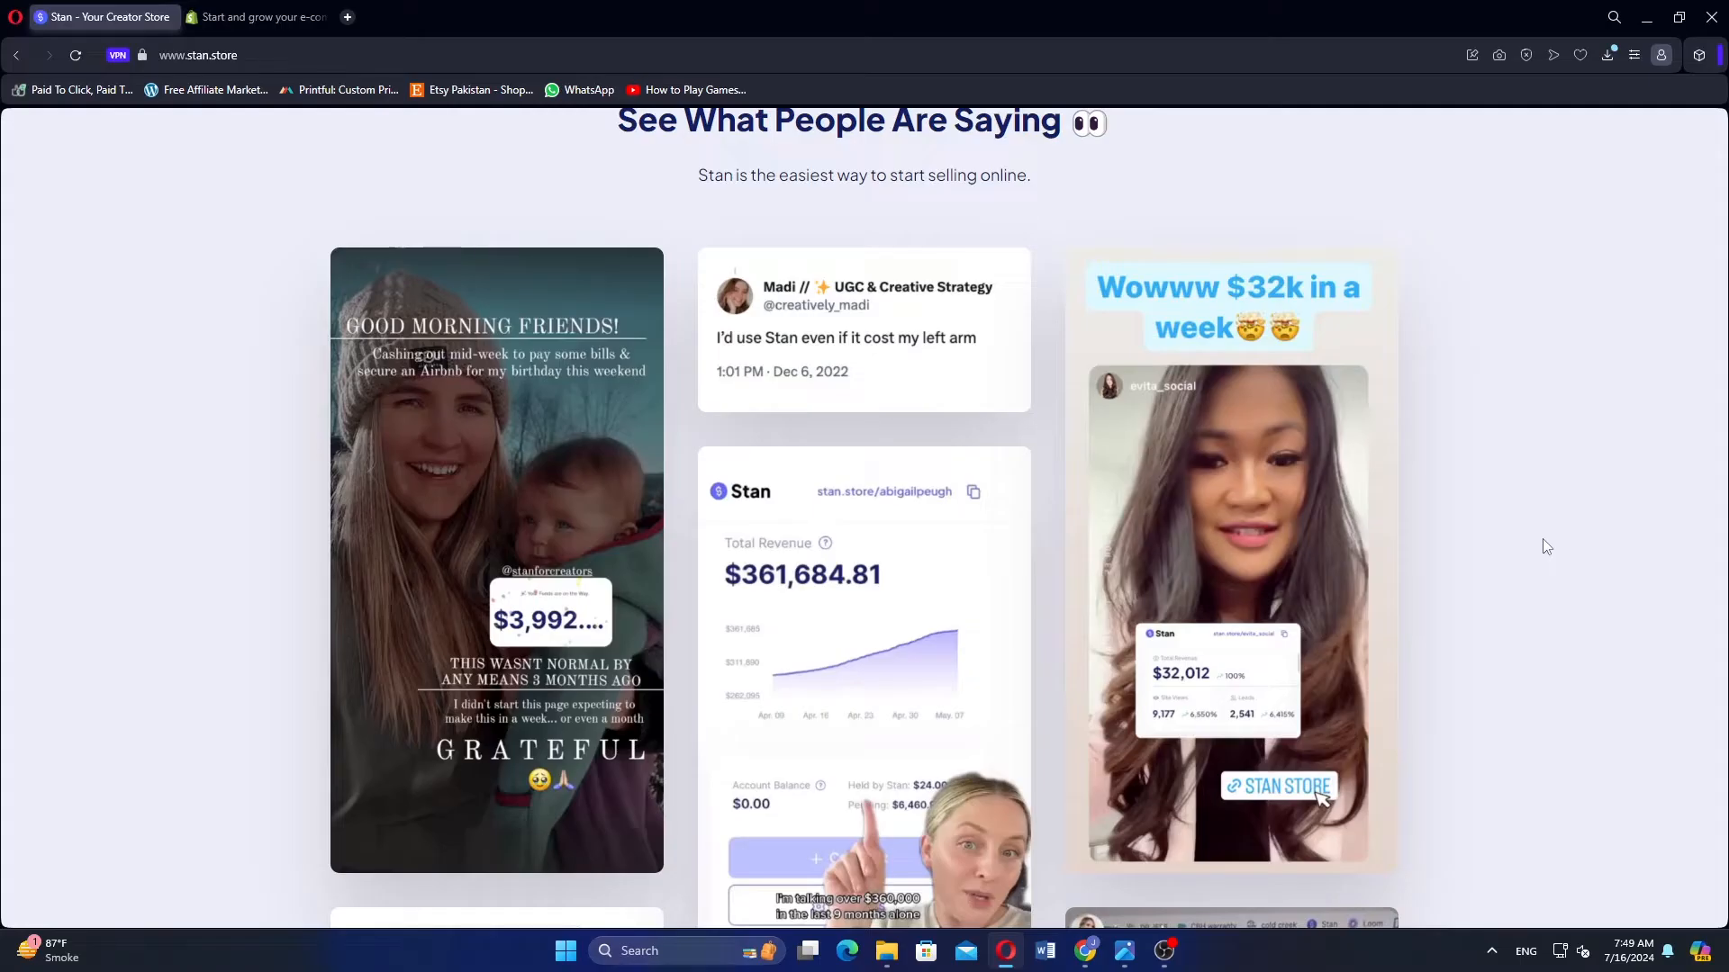
# Scroll the Stan Store homepage past testimonials and pricing to the No Coding Required and 1-Tap Checkout features.
pyautogui.scroll(-3)
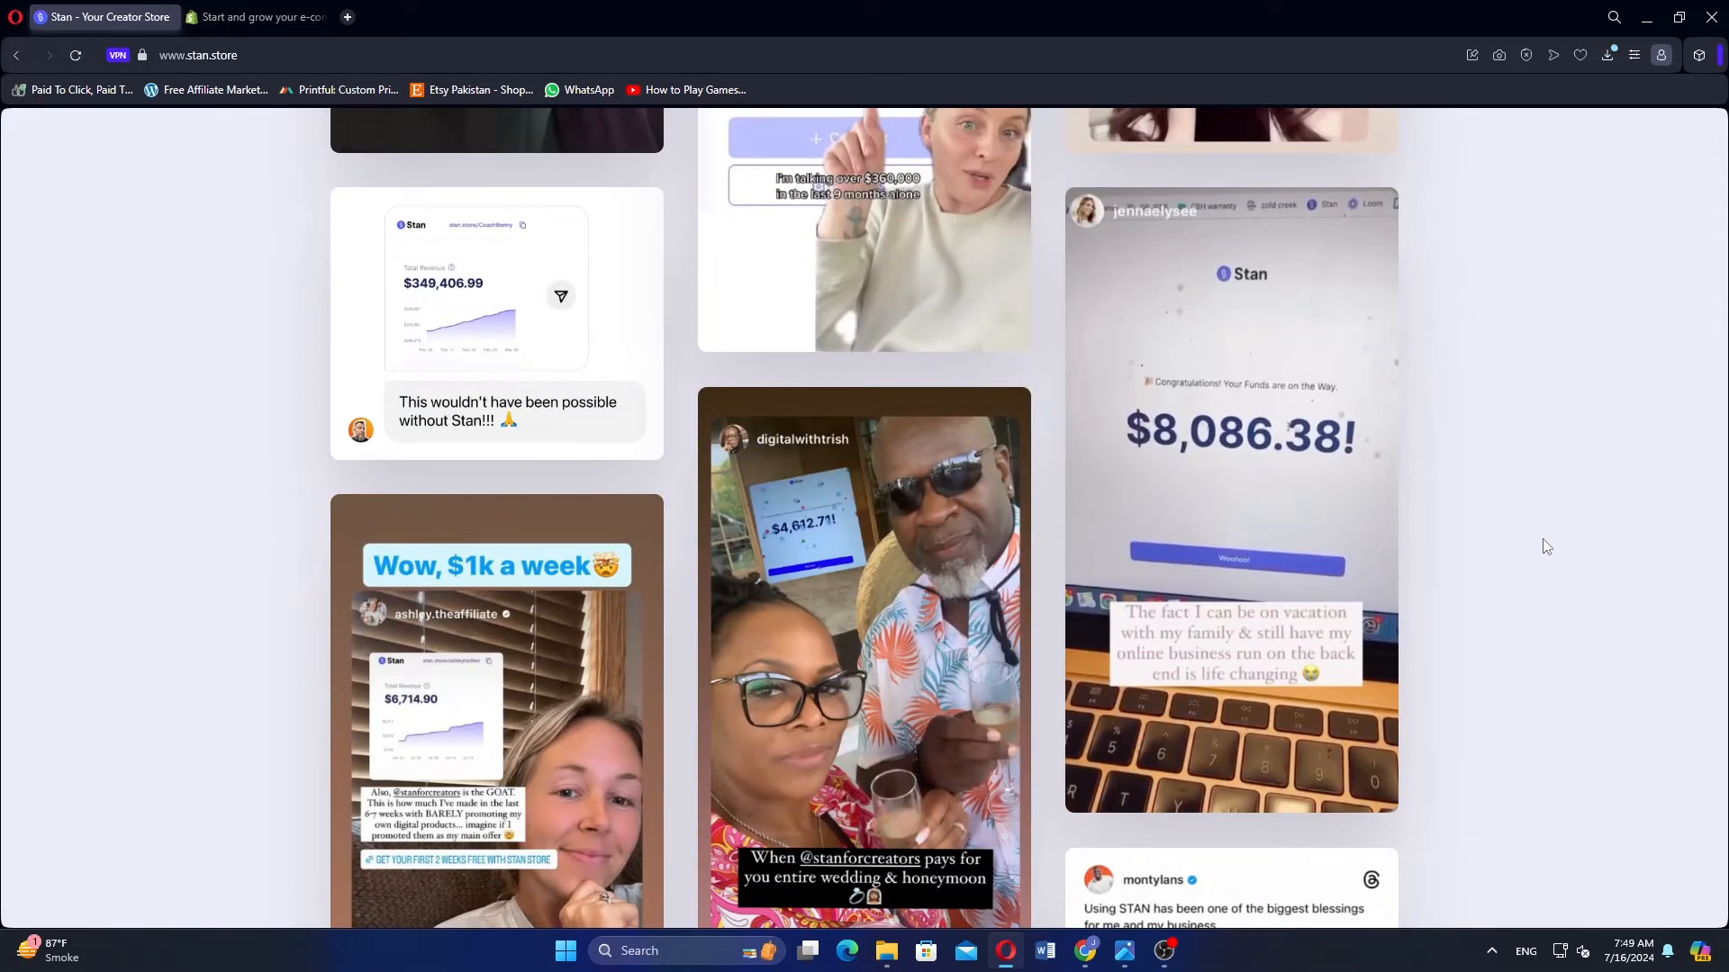
pyautogui.scroll(-3)
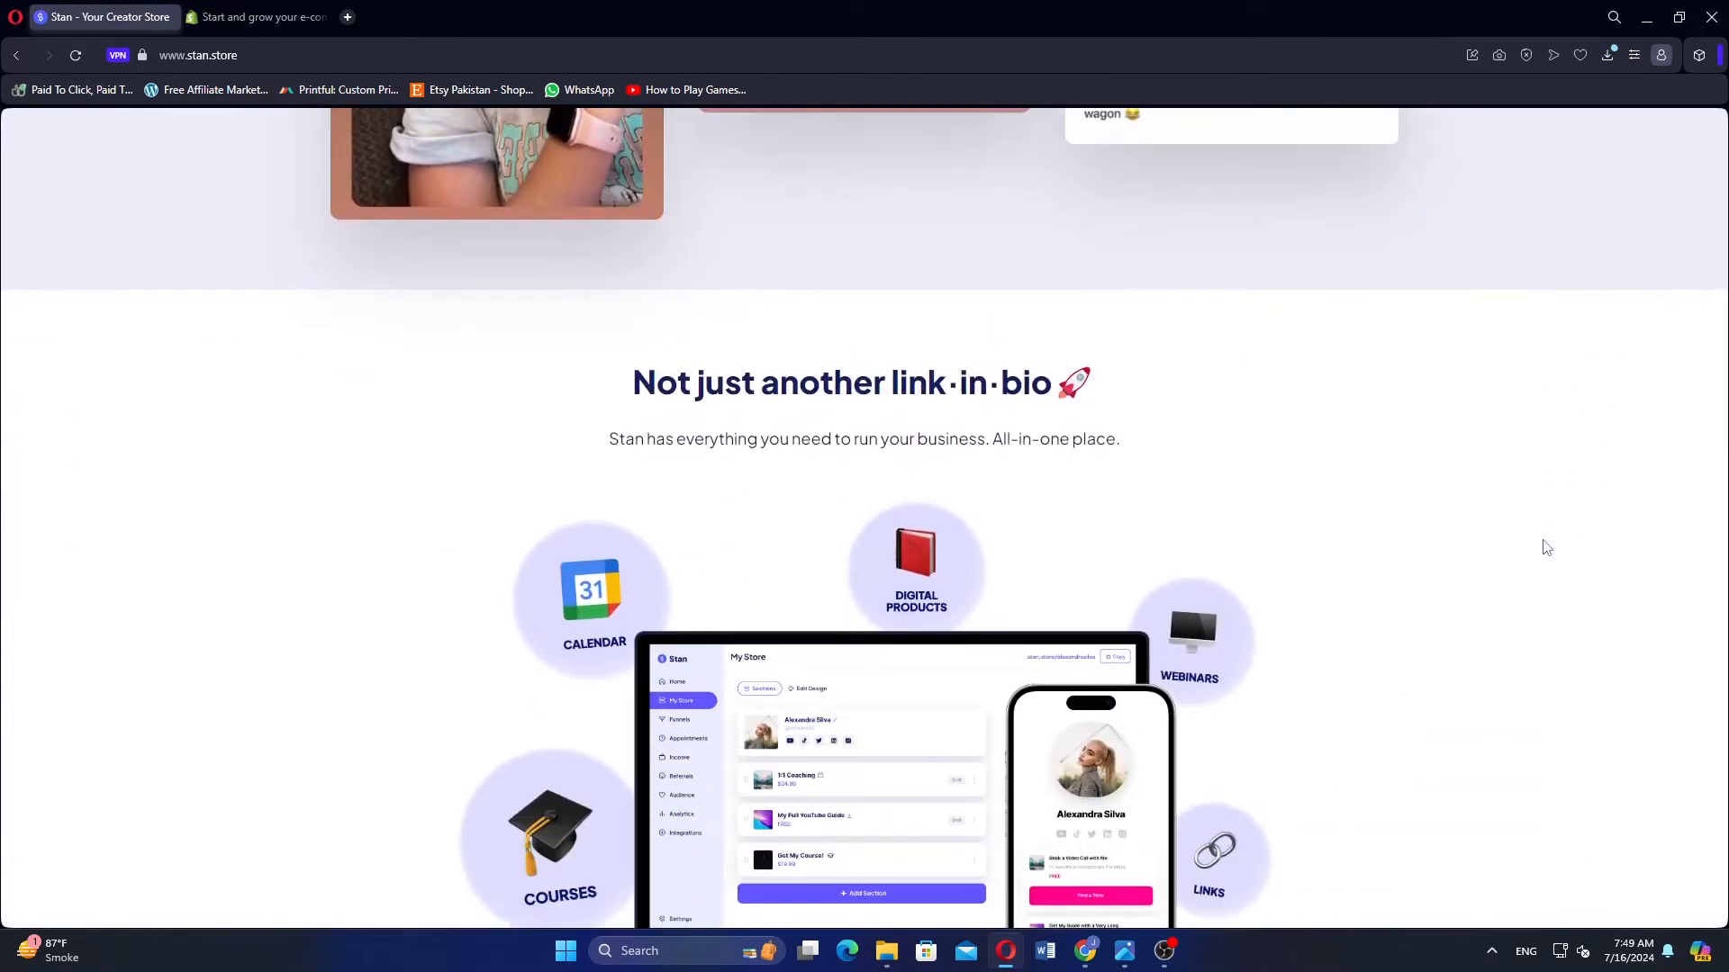
pyautogui.scroll(-3)
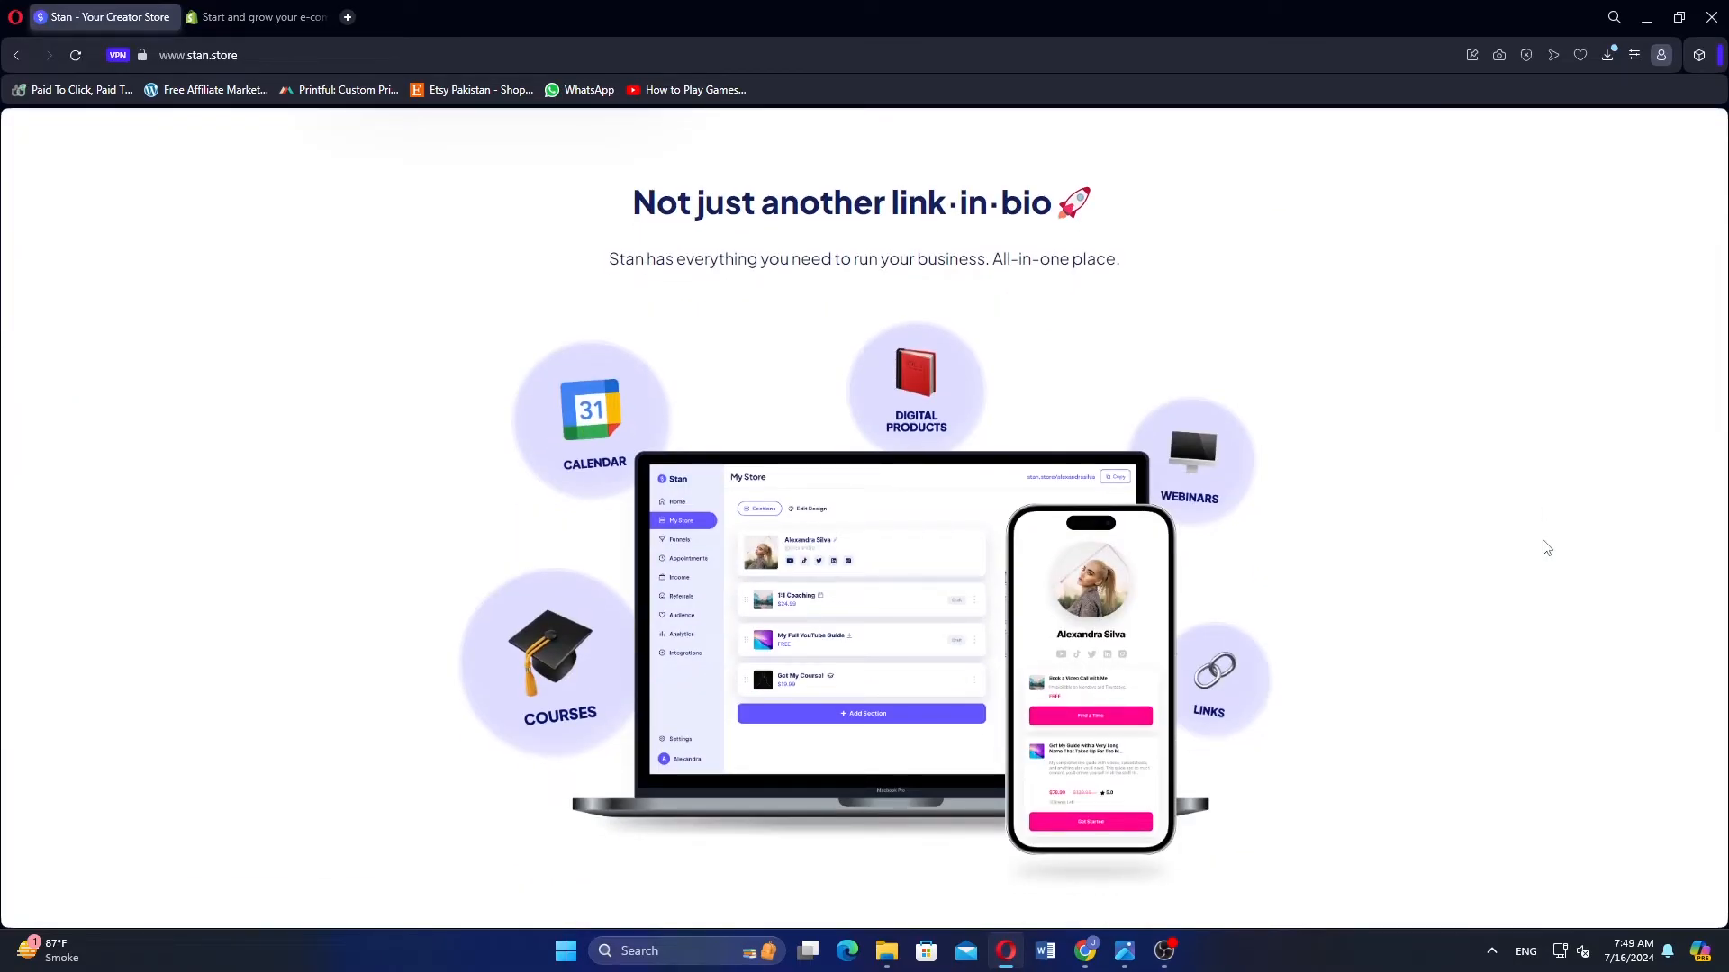
pyautogui.scroll(-3)
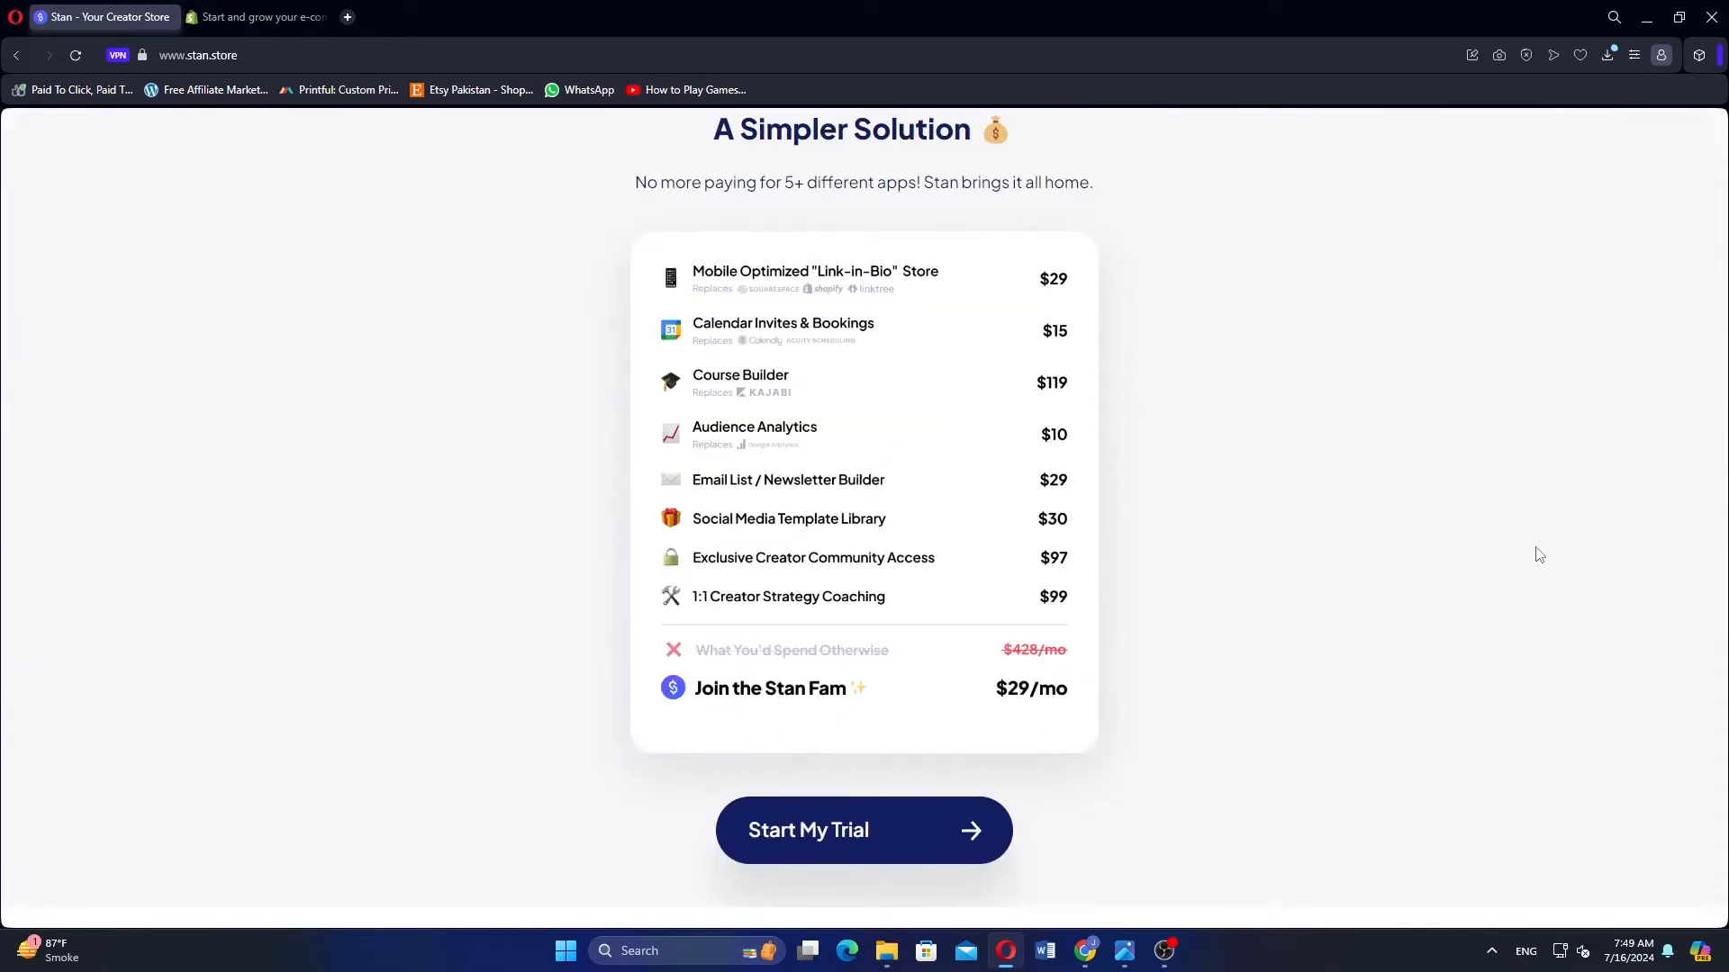
pyautogui.moveTo(1465, 515)
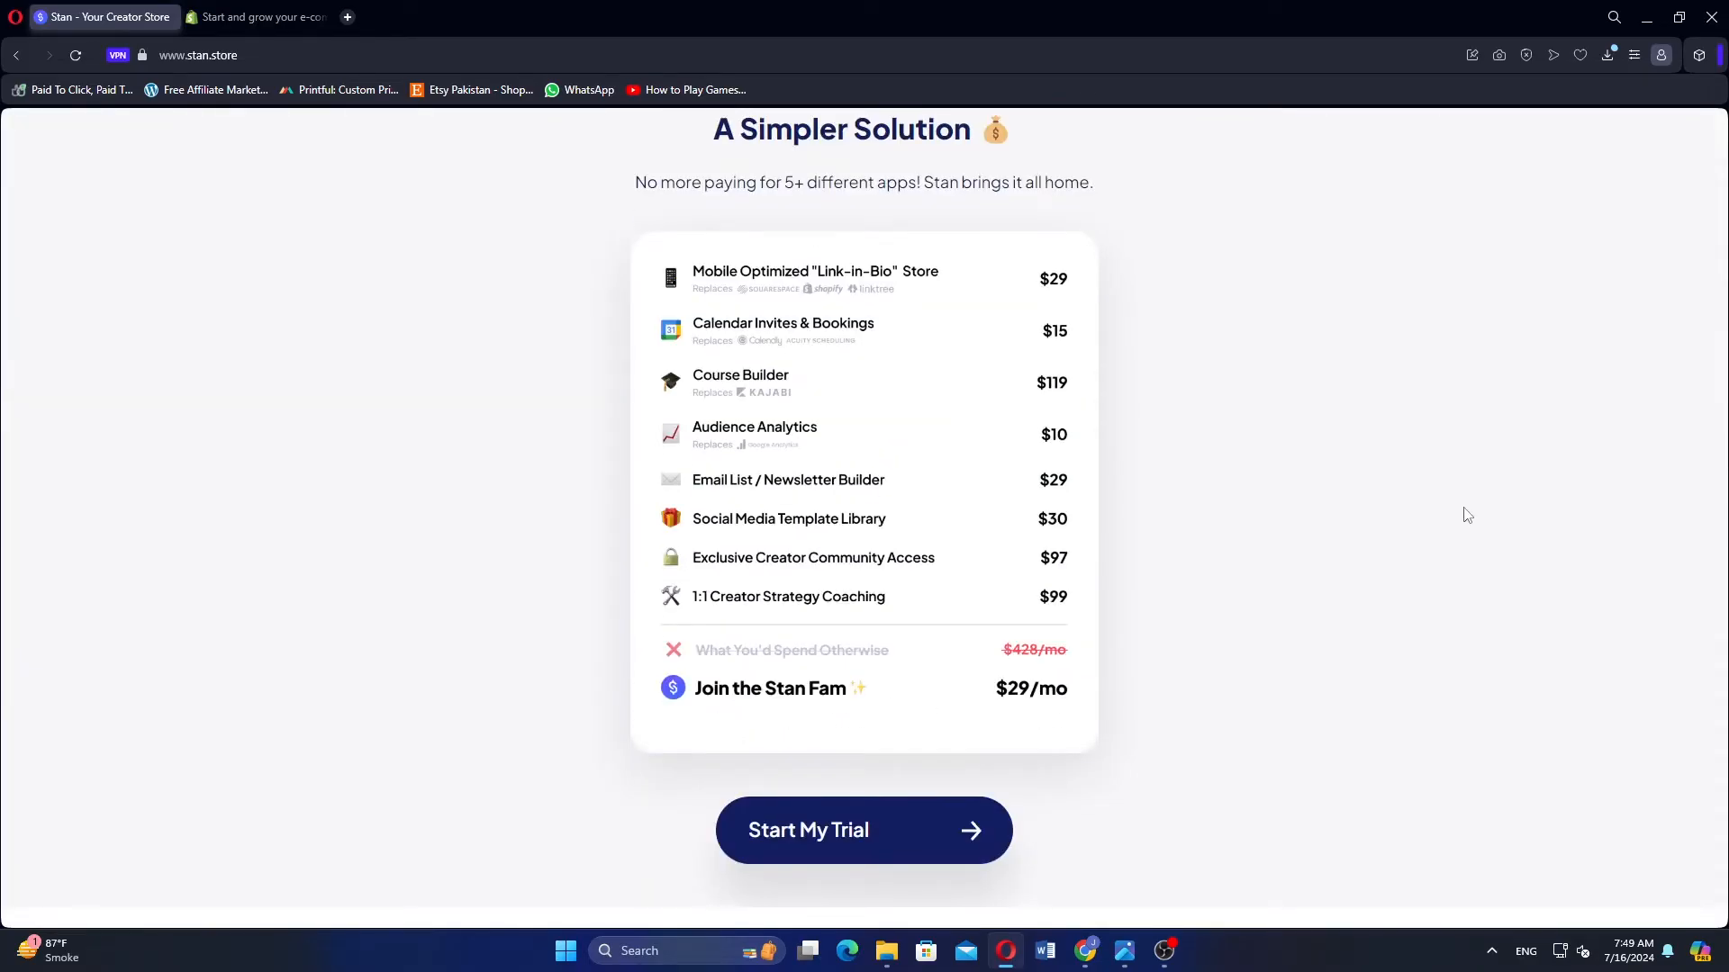
pyautogui.scroll(-3)
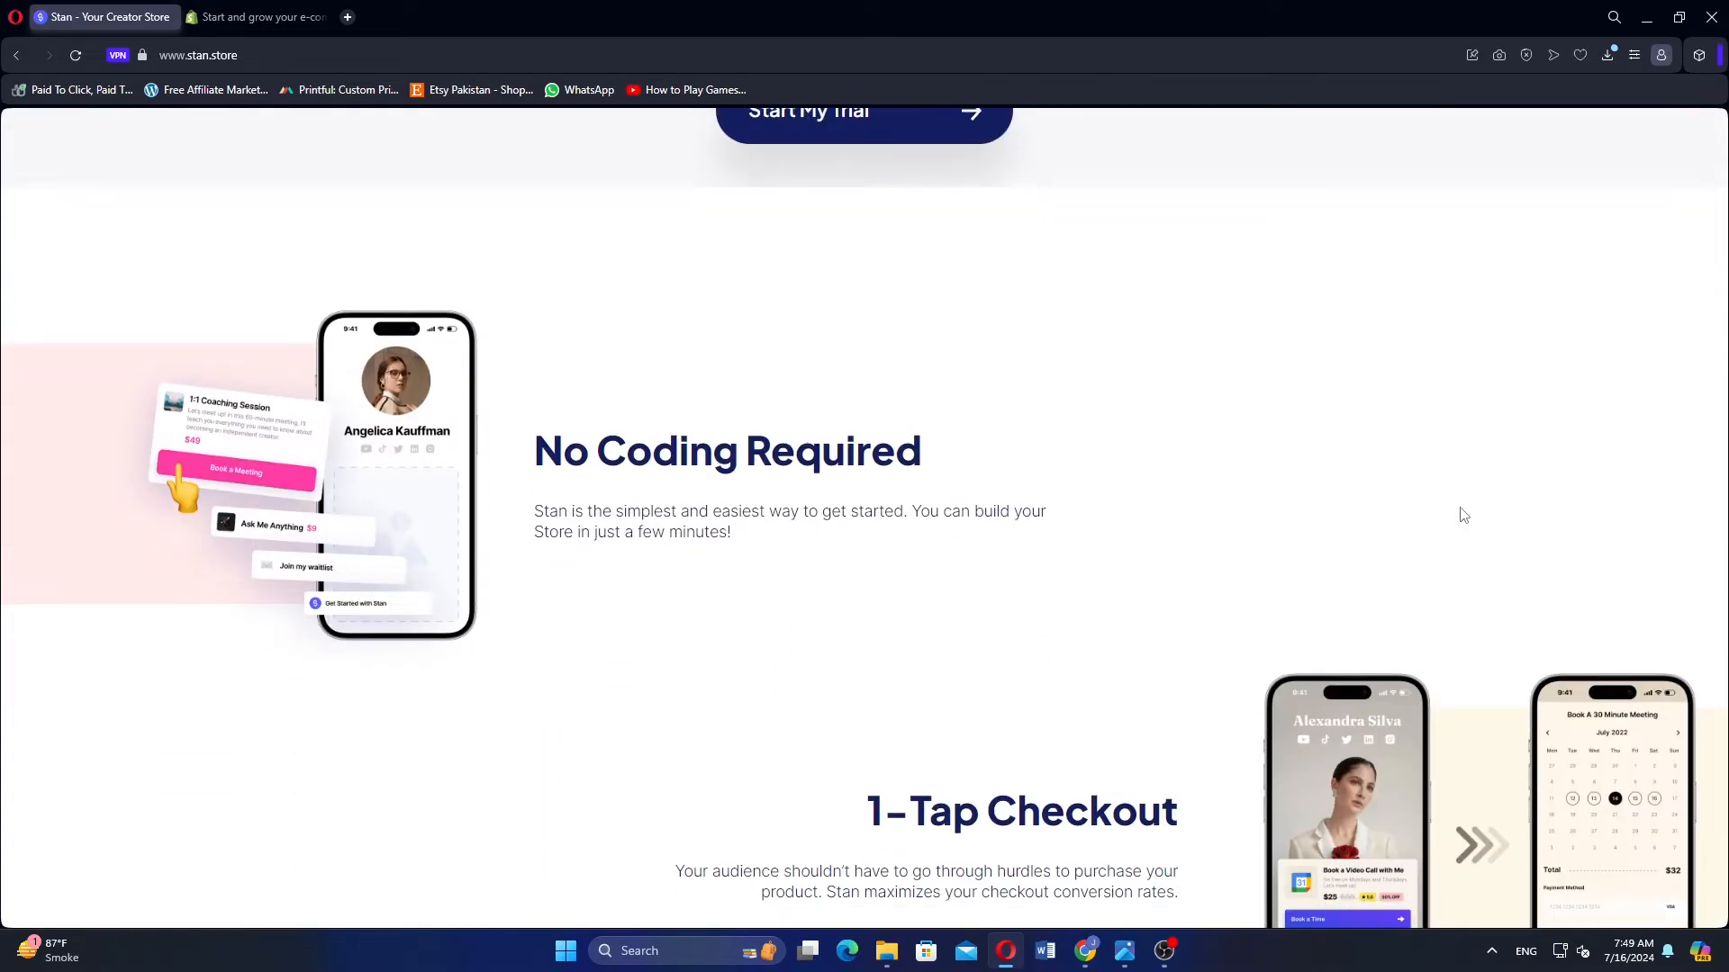
pyautogui.scroll(-3)
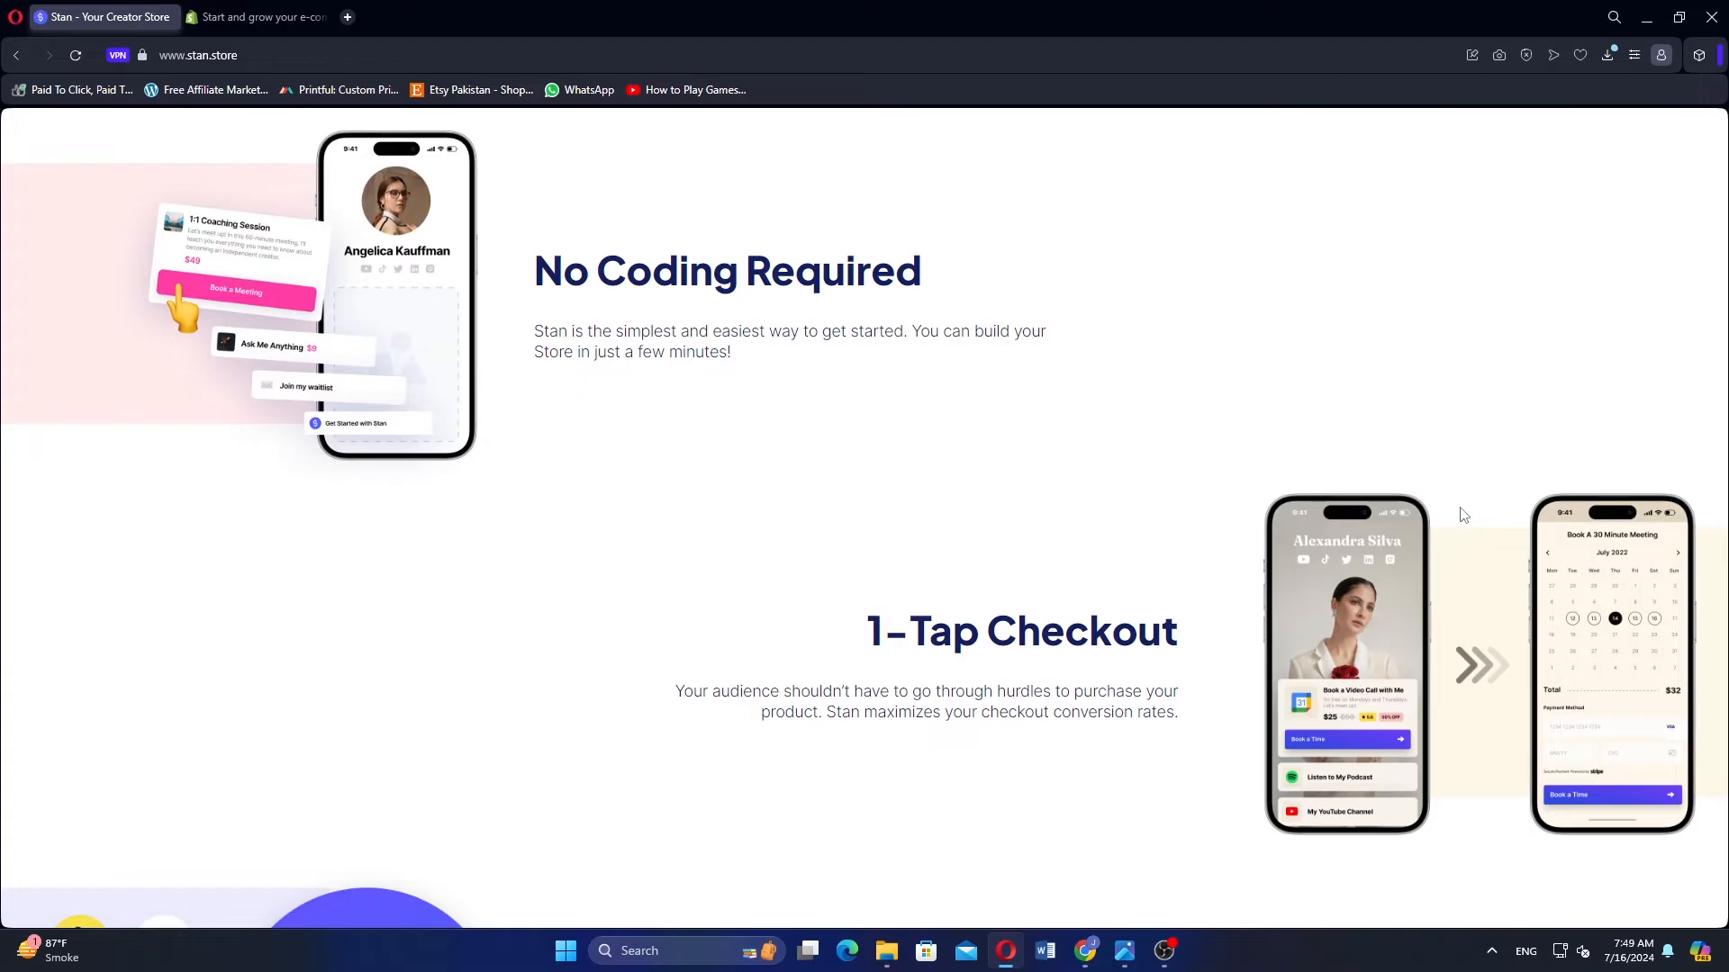
pyautogui.scroll(-3)
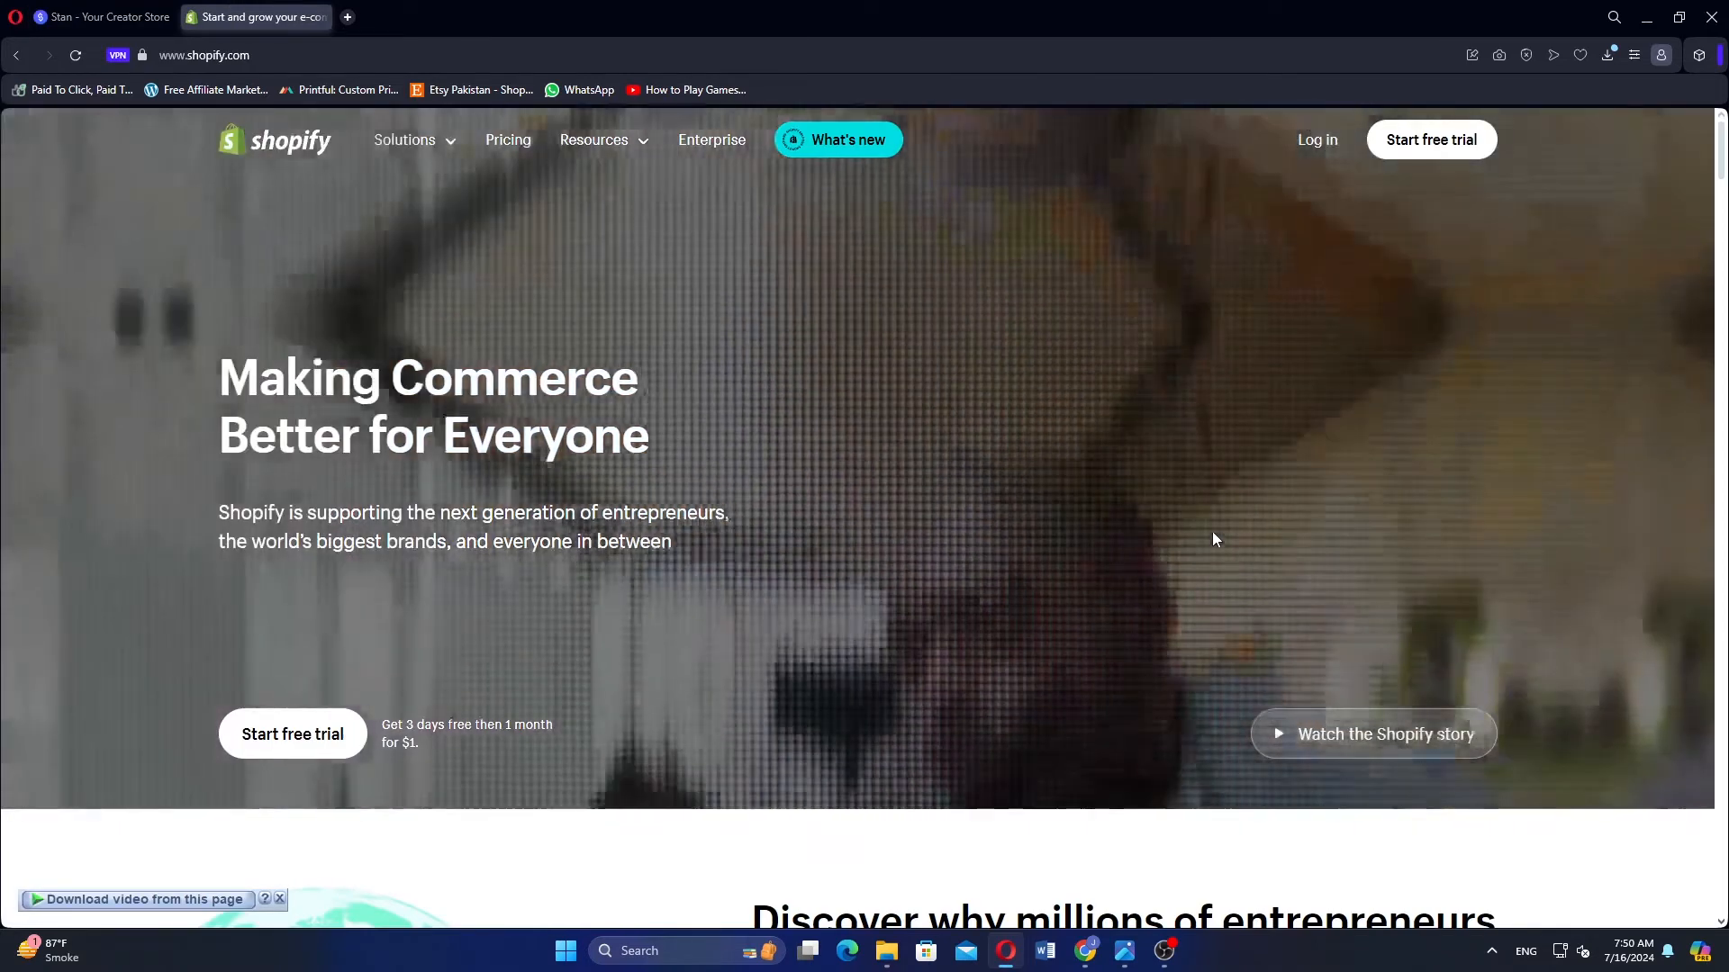
# Scroll the Shopify homepage from the hero banner through commerce stats and store builder to Sales Channels.
pyautogui.scroll(-3)
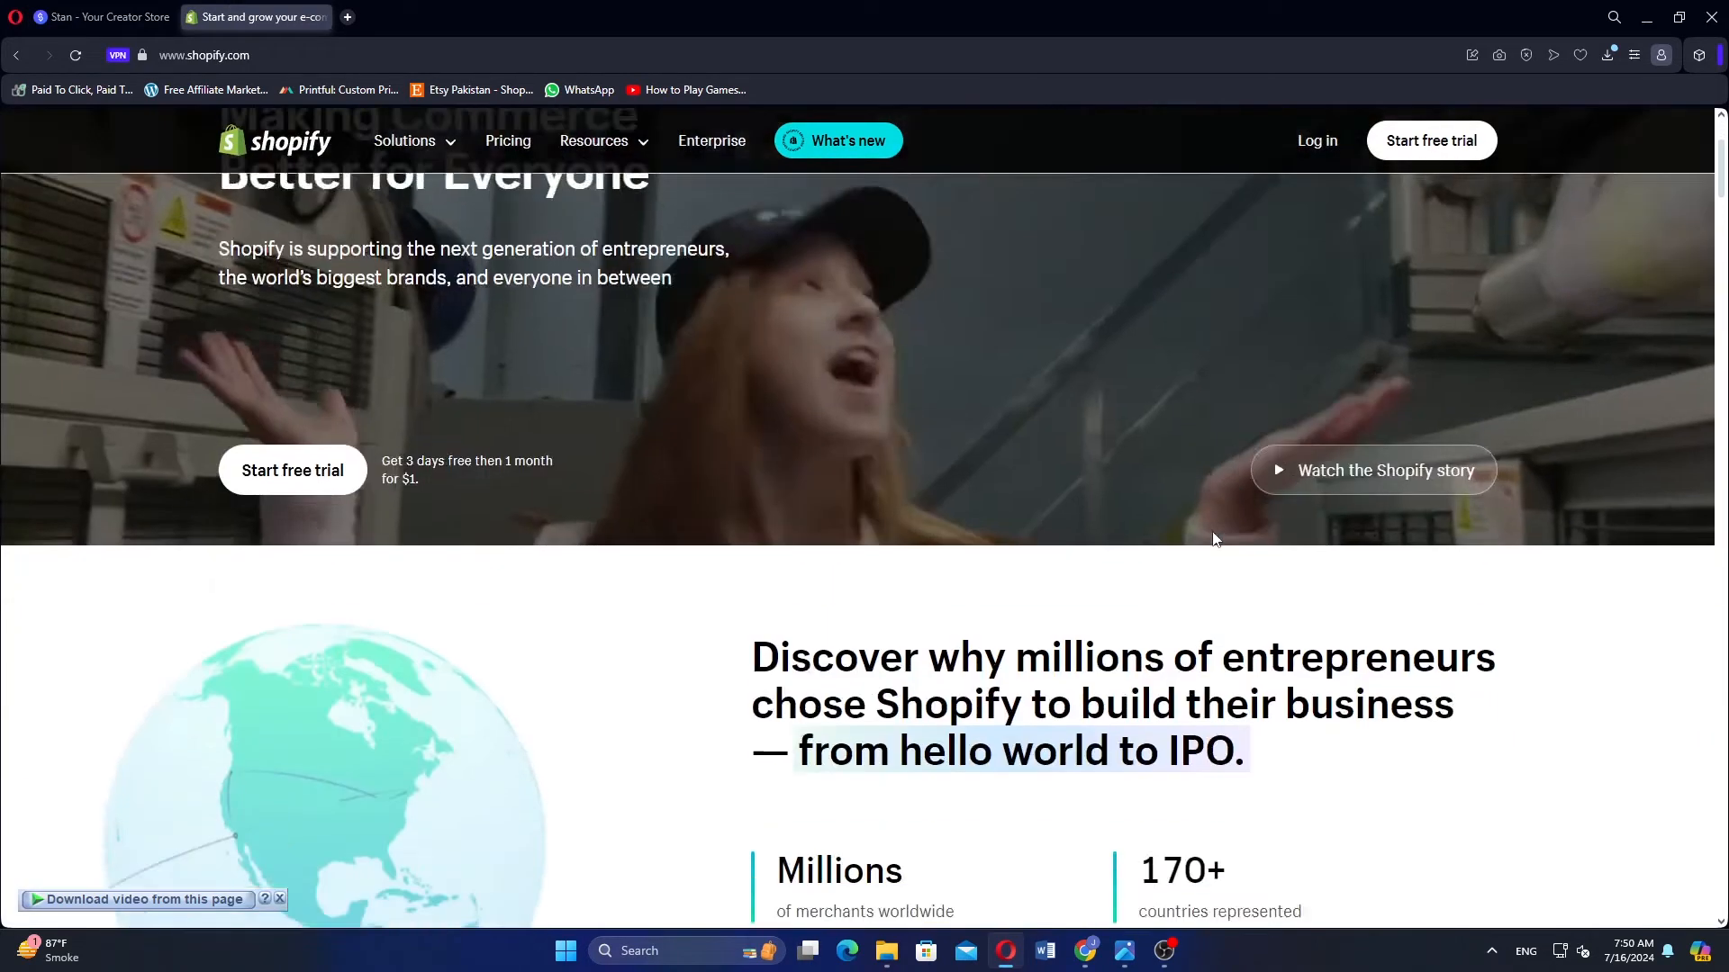
pyautogui.scroll(-3)
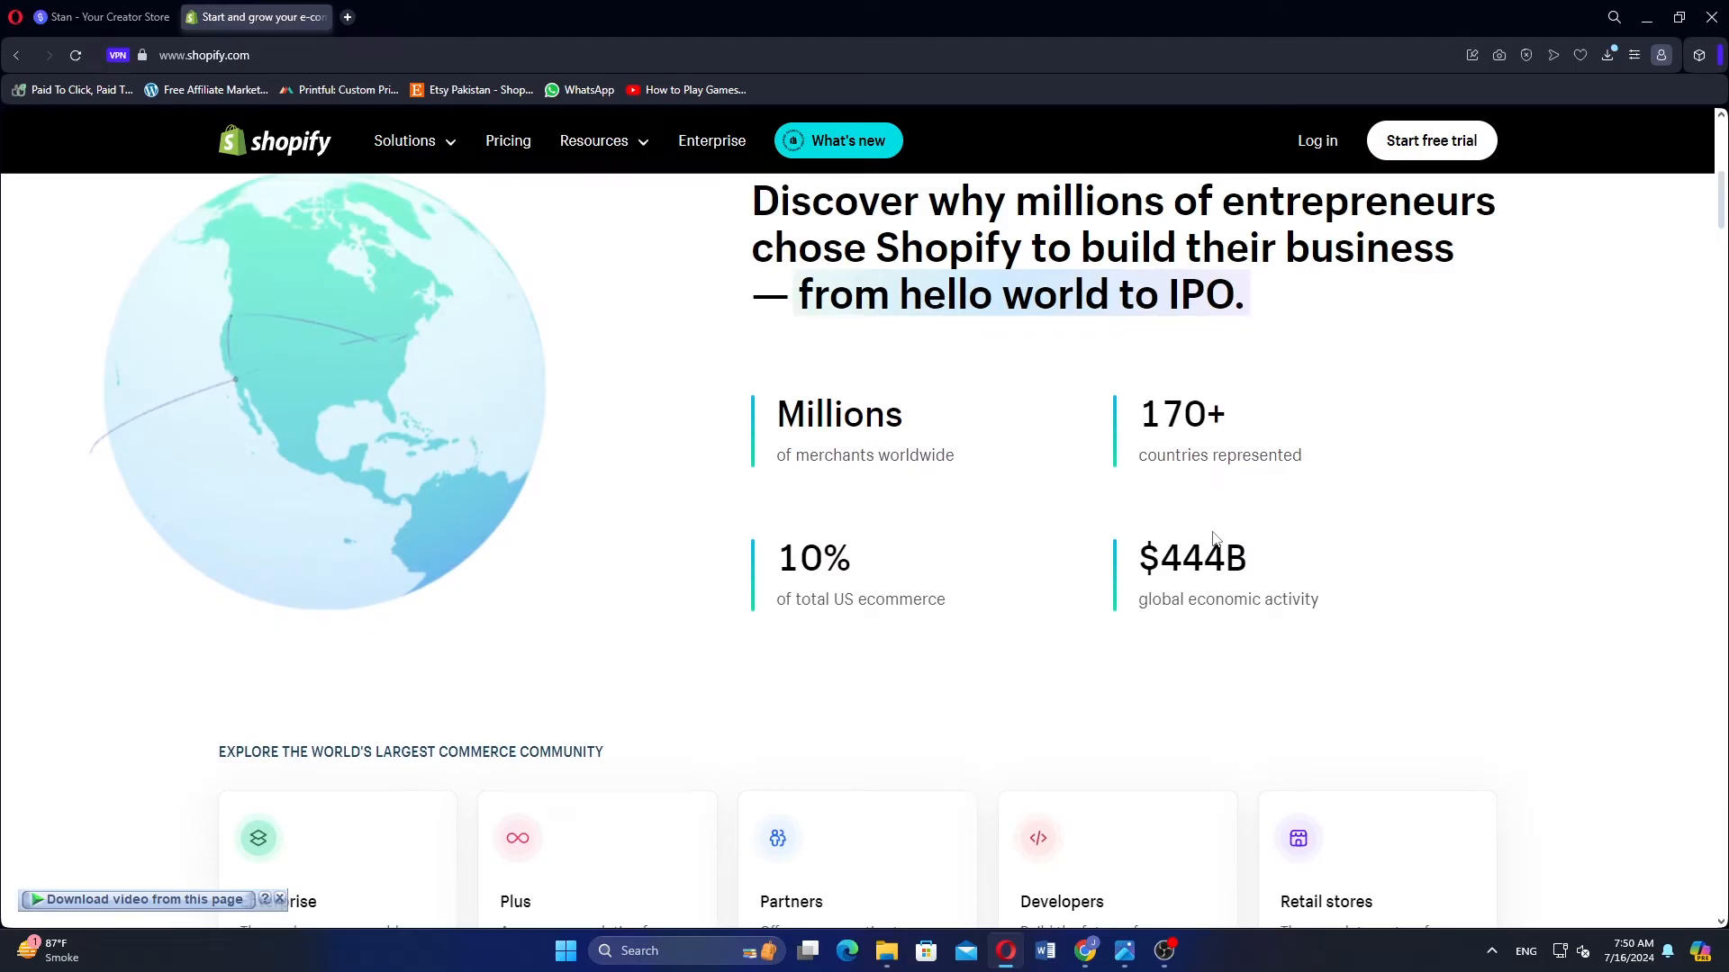
pyautogui.scroll(-3)
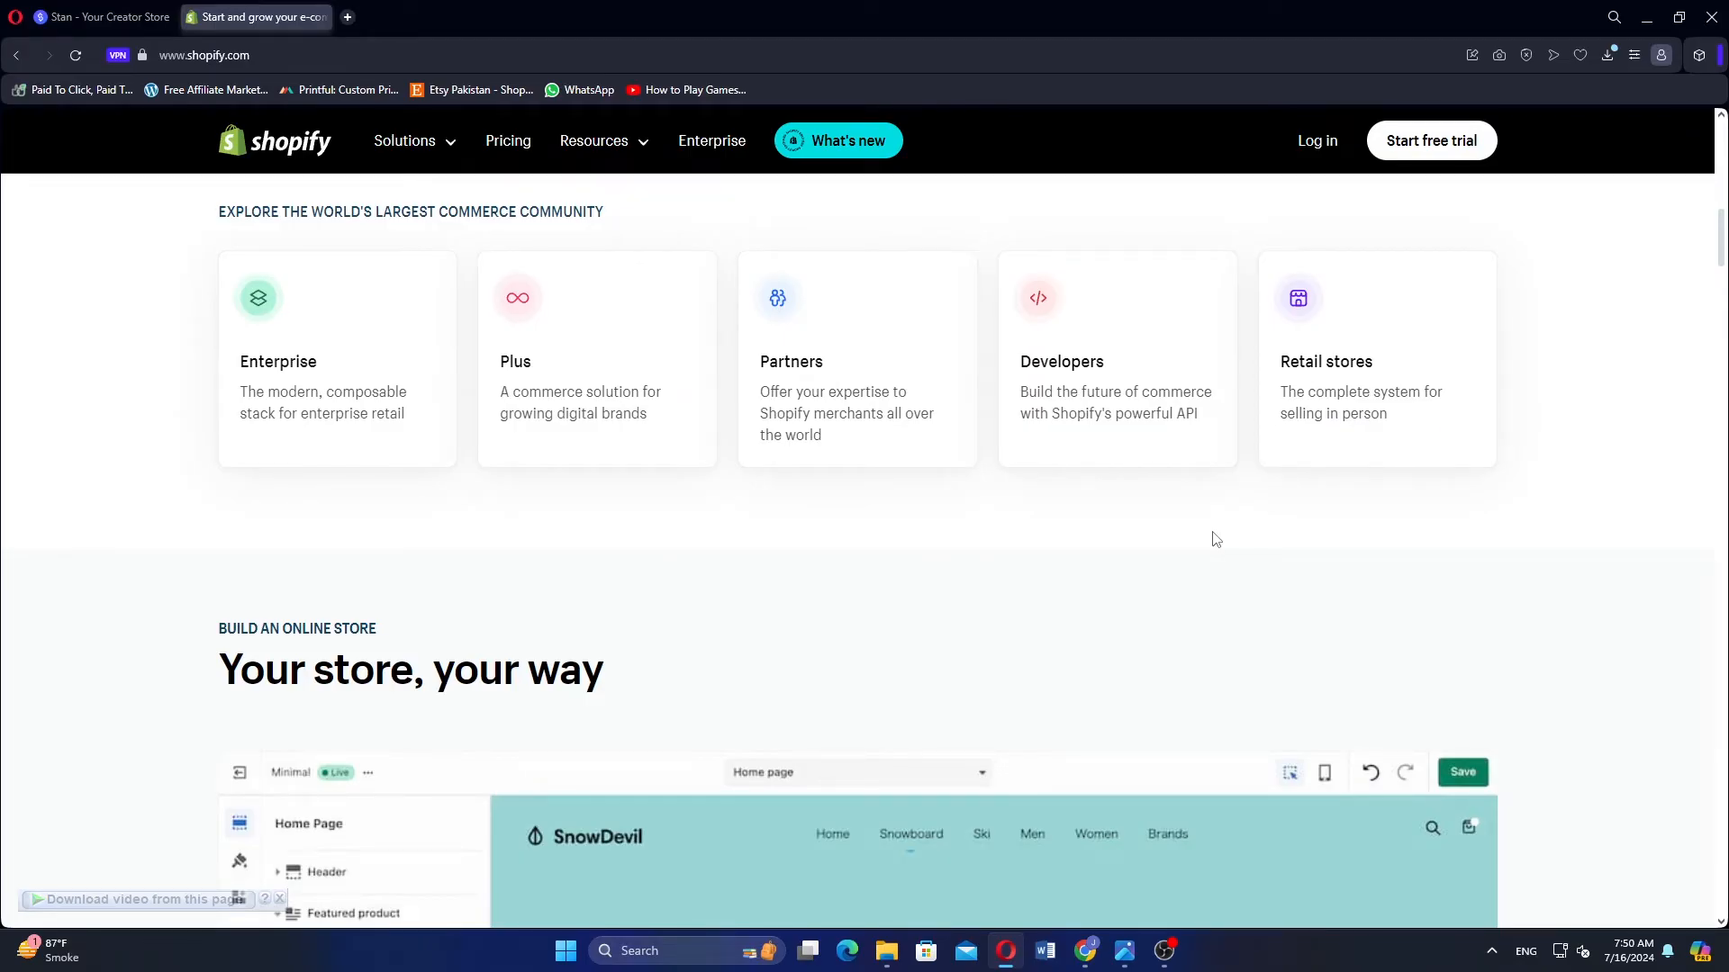
pyautogui.scroll(-3)
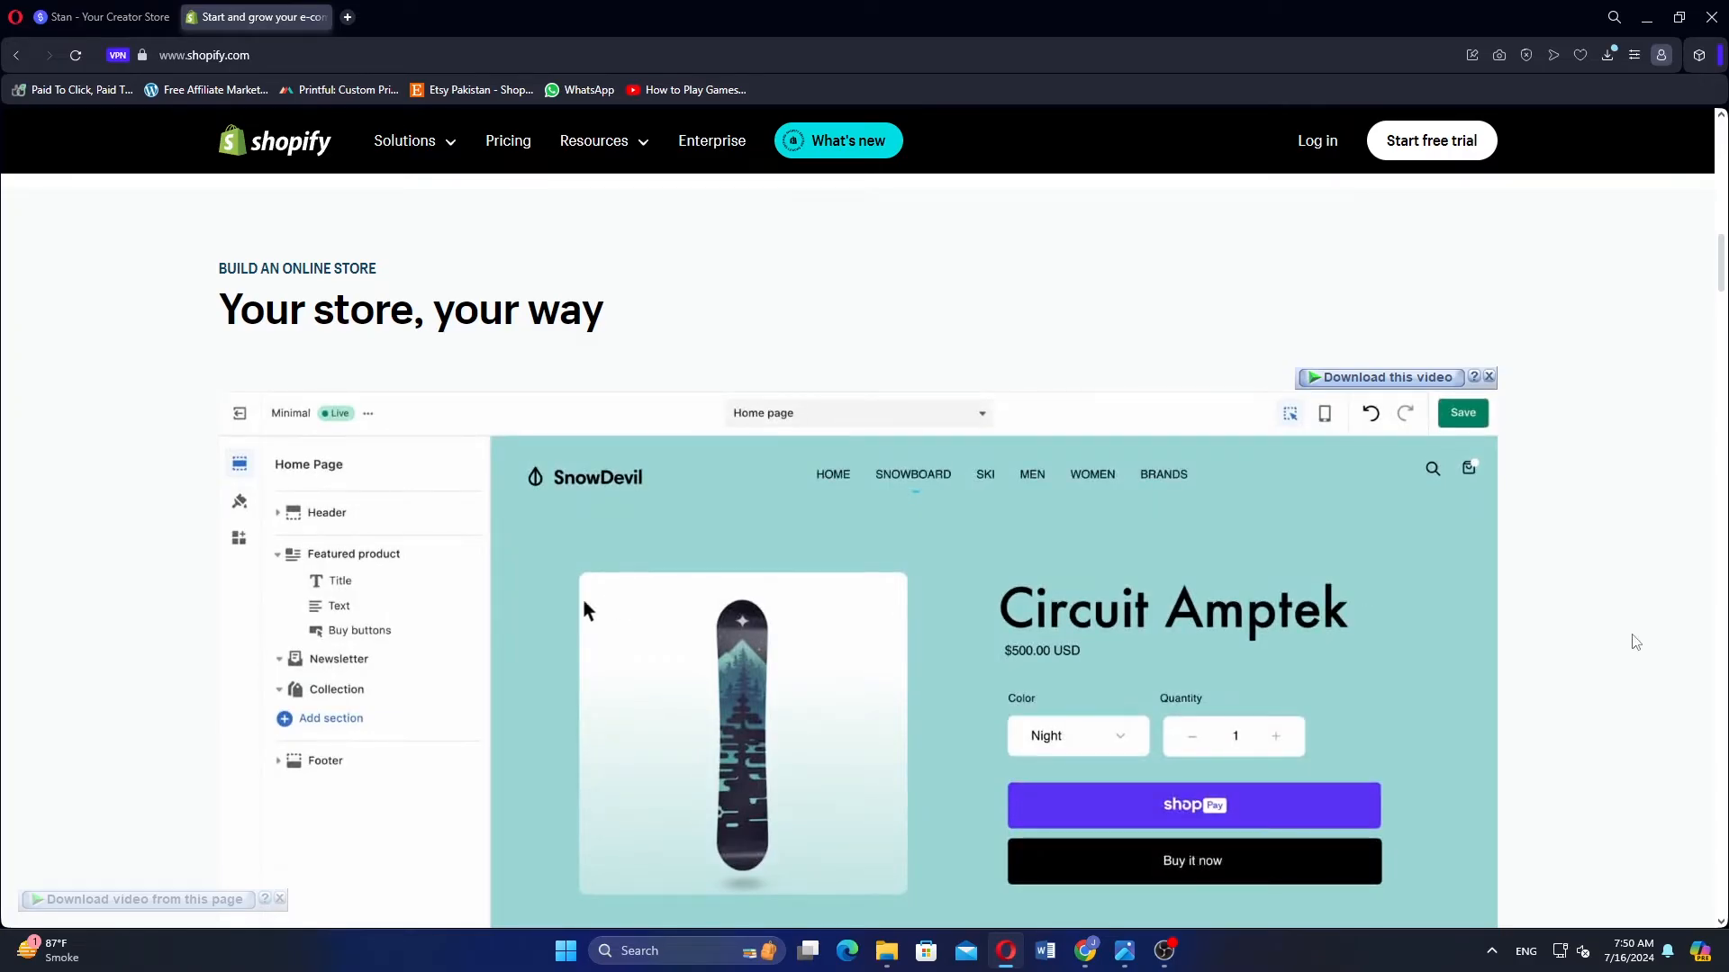
pyautogui.scroll(-3)
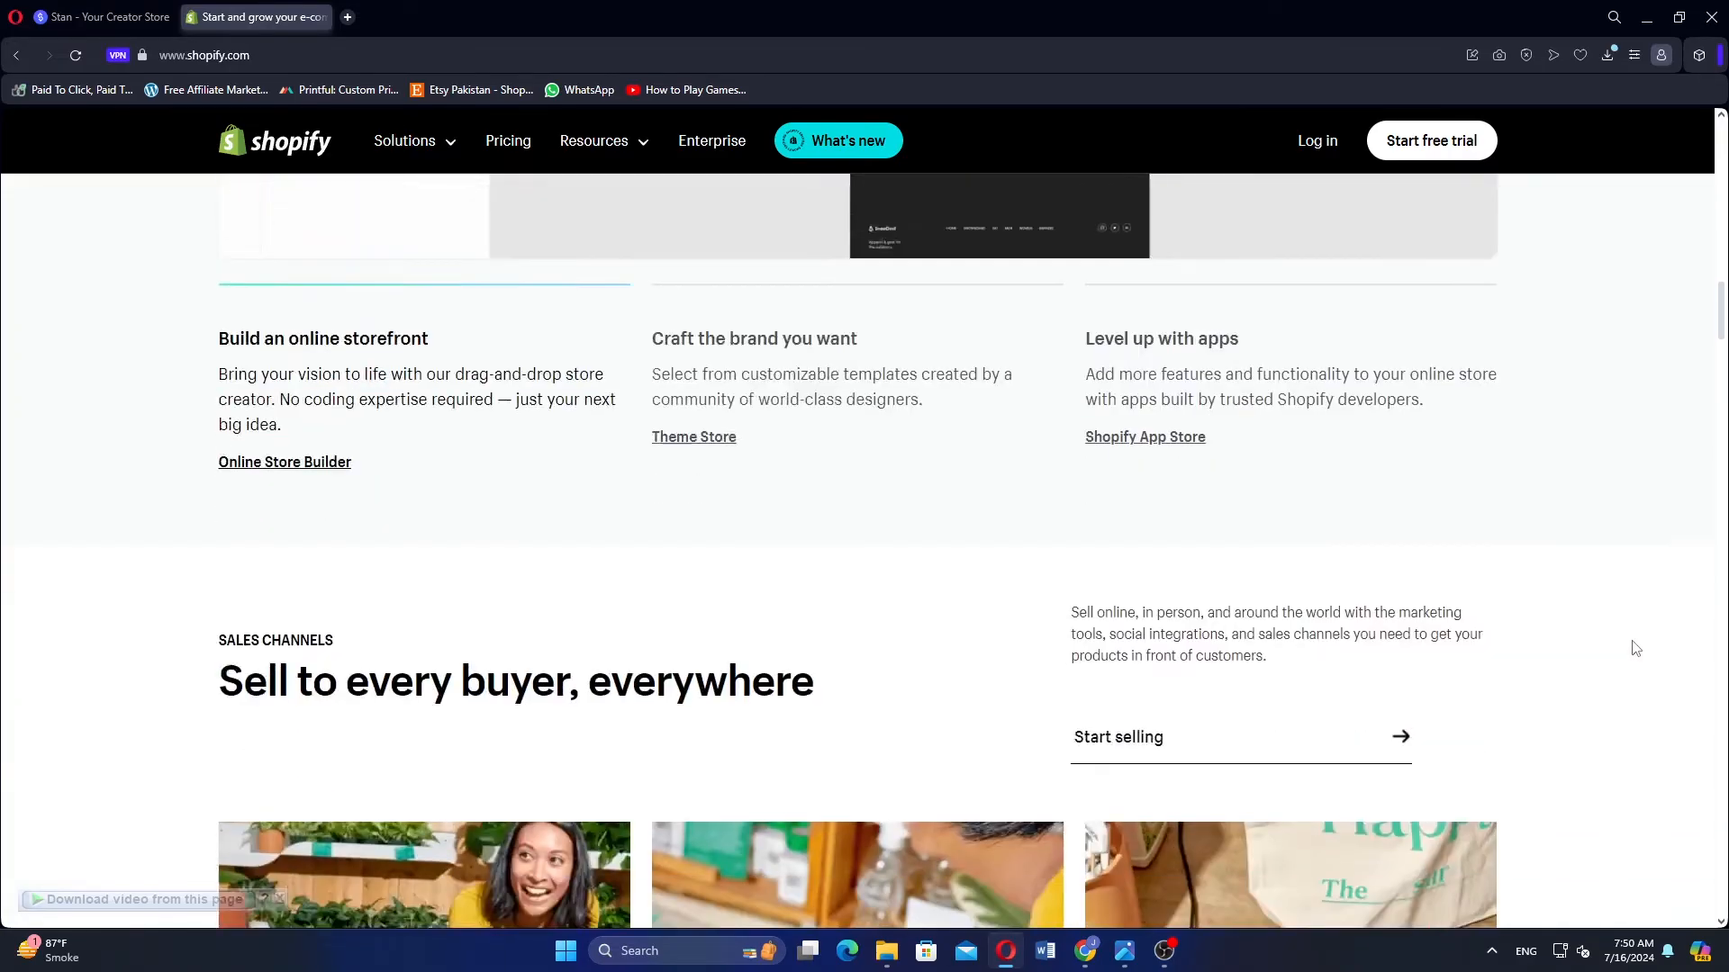
pyautogui.scroll(-3)
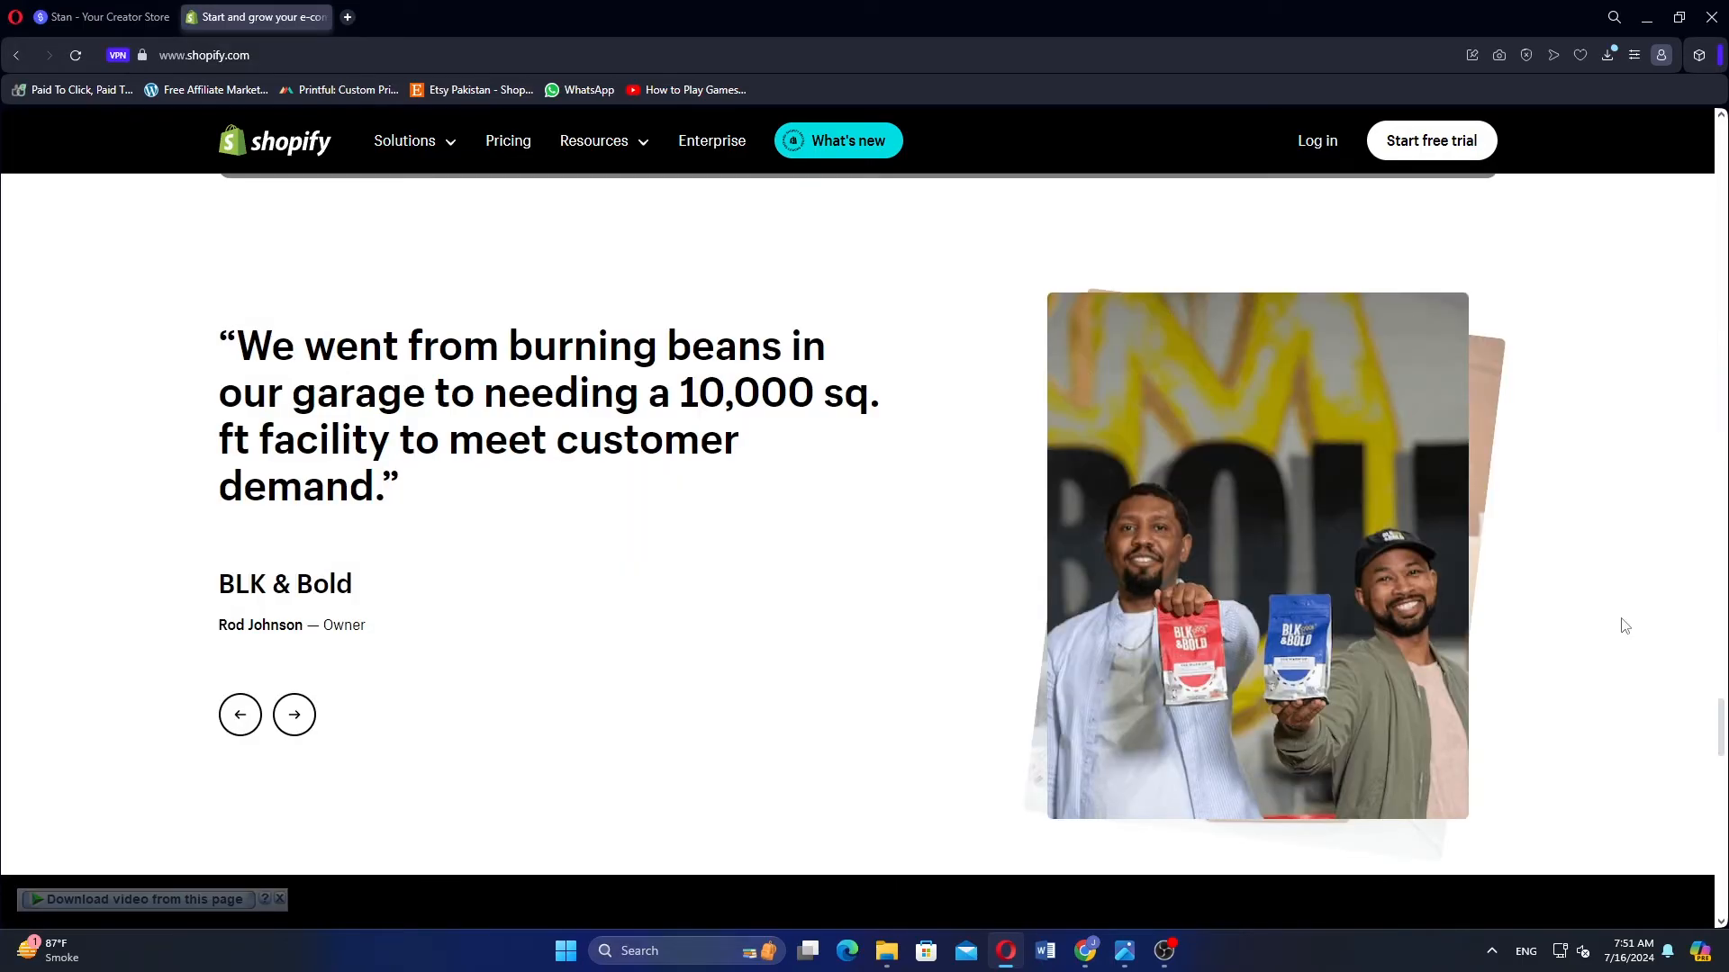
# Scroll Shopify past support resources and the free-trial call to action down to the footer.
pyautogui.scroll(-3)
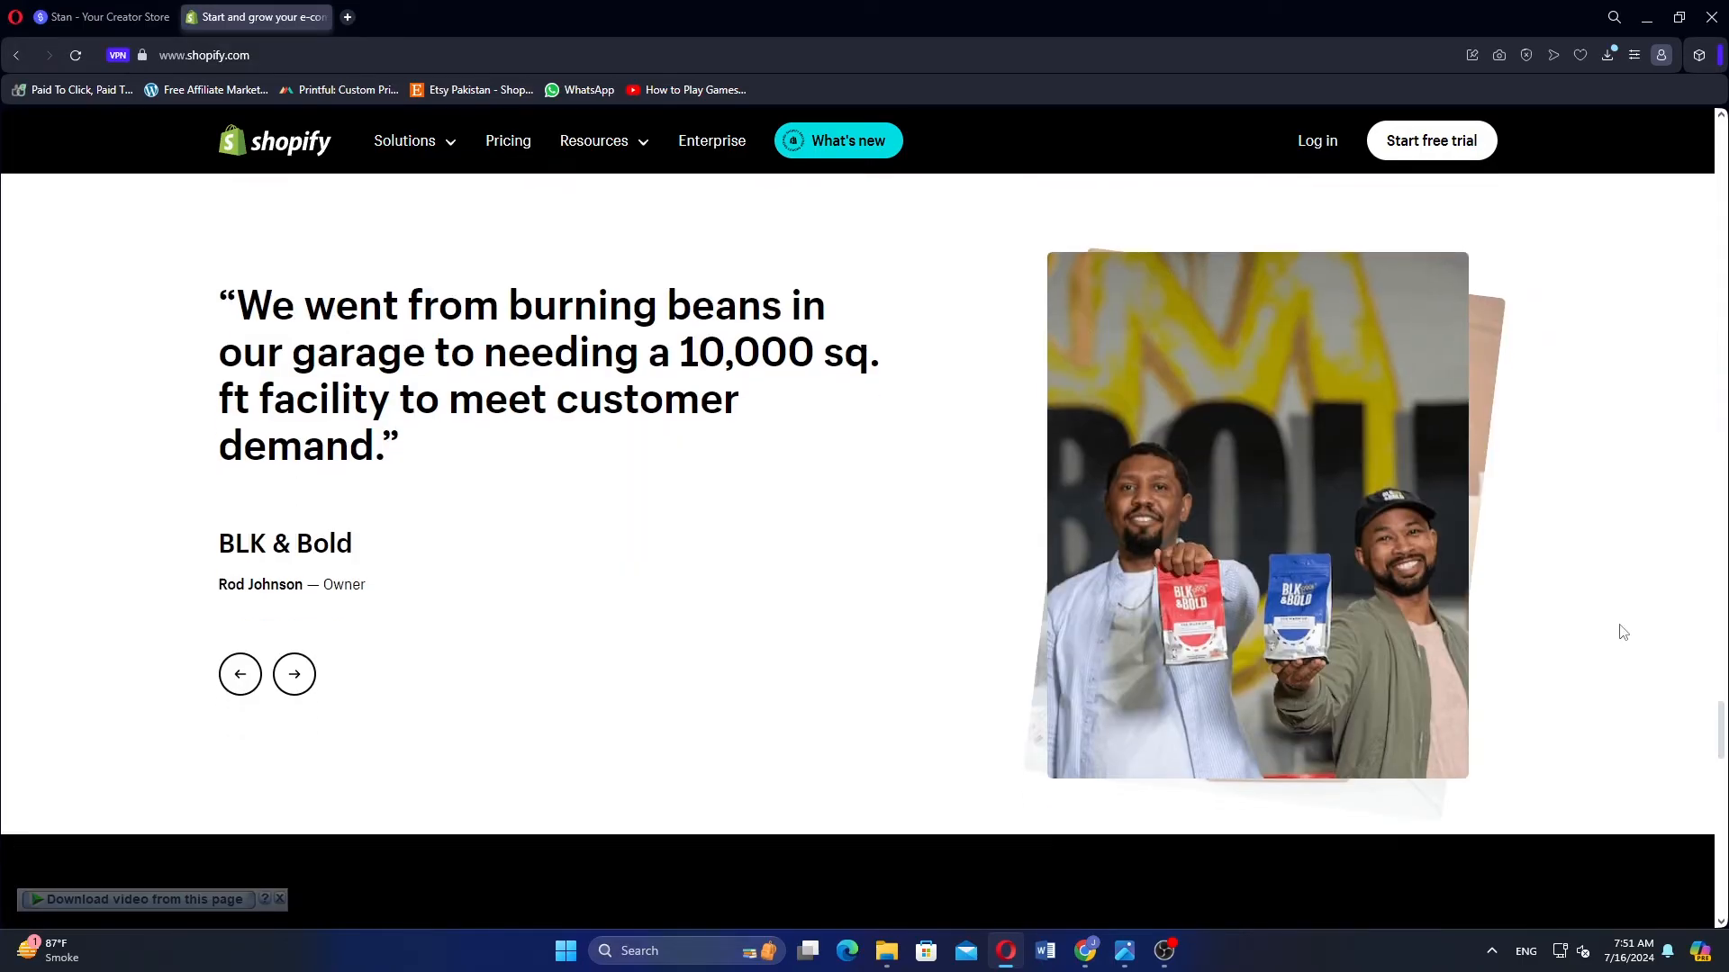
pyautogui.scroll(-3)
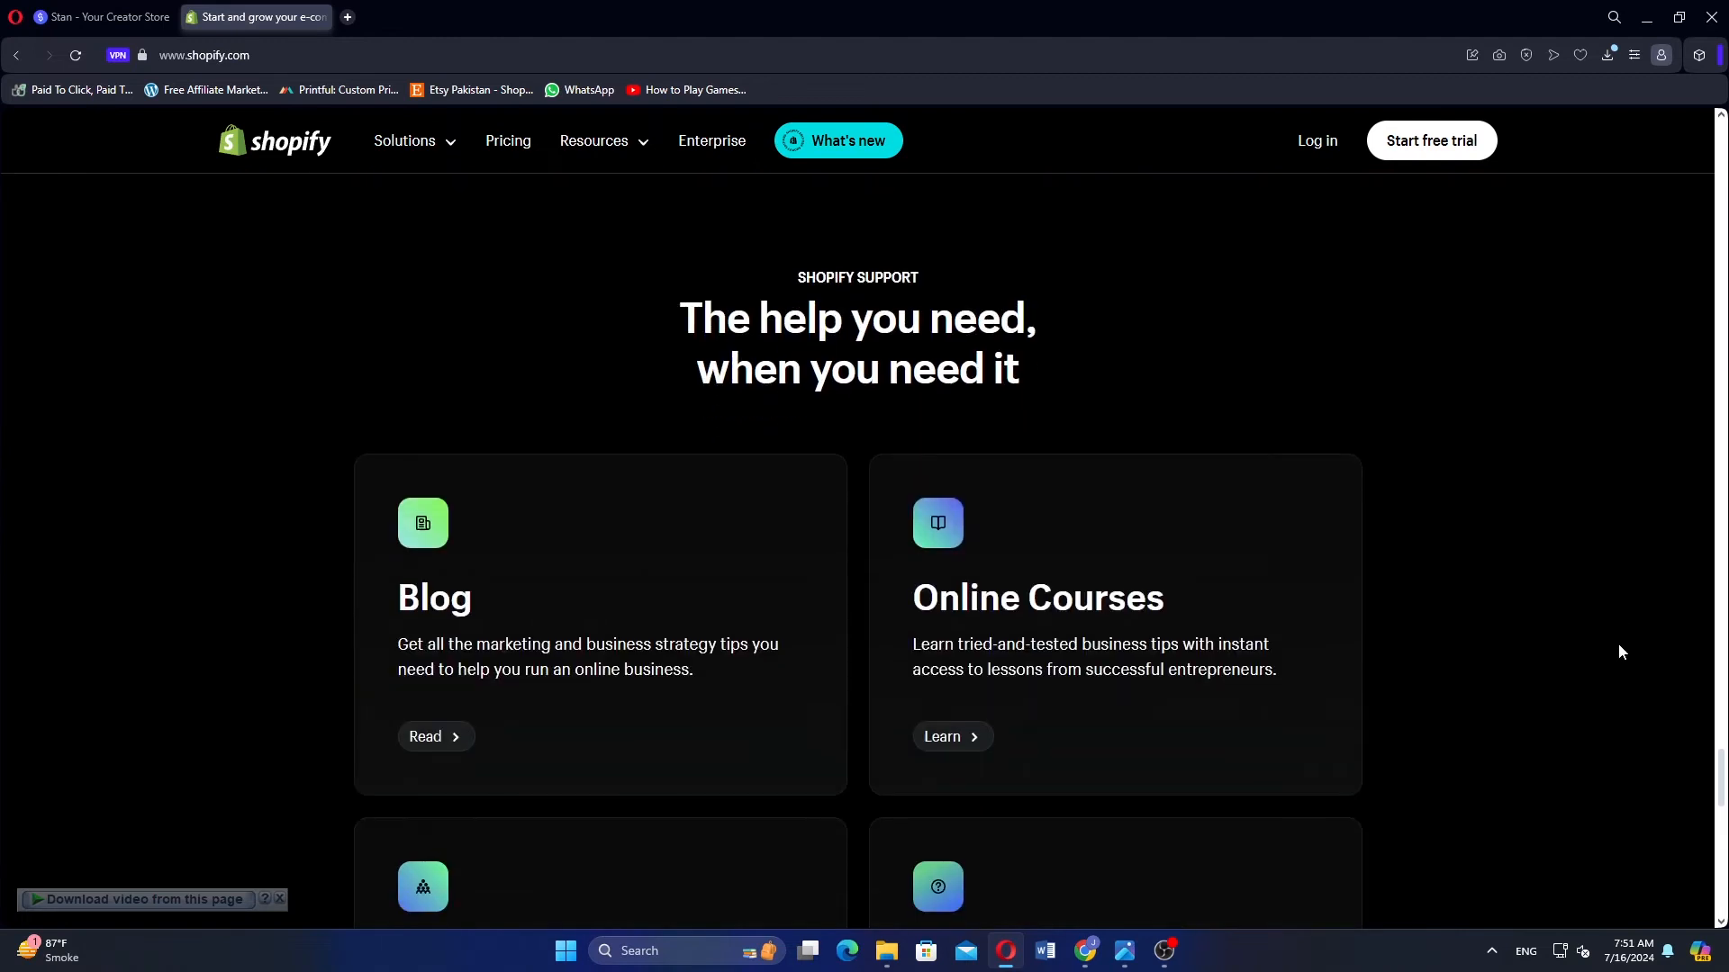
pyautogui.scroll(-3)
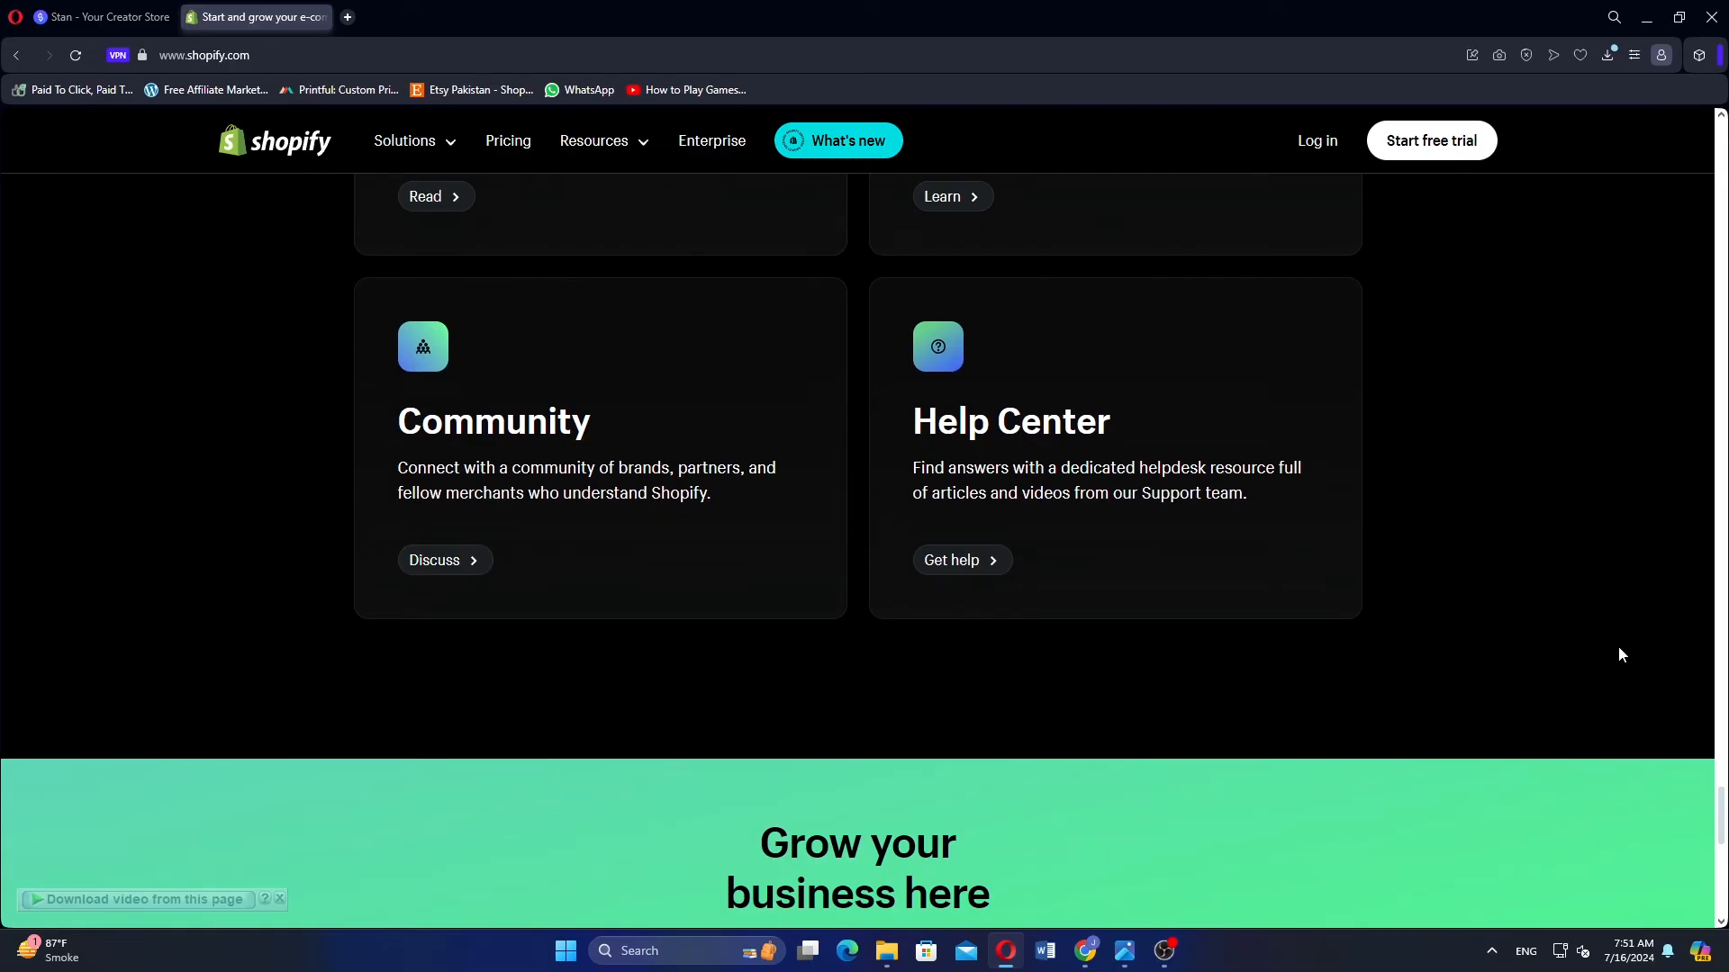
pyautogui.scroll(-3)
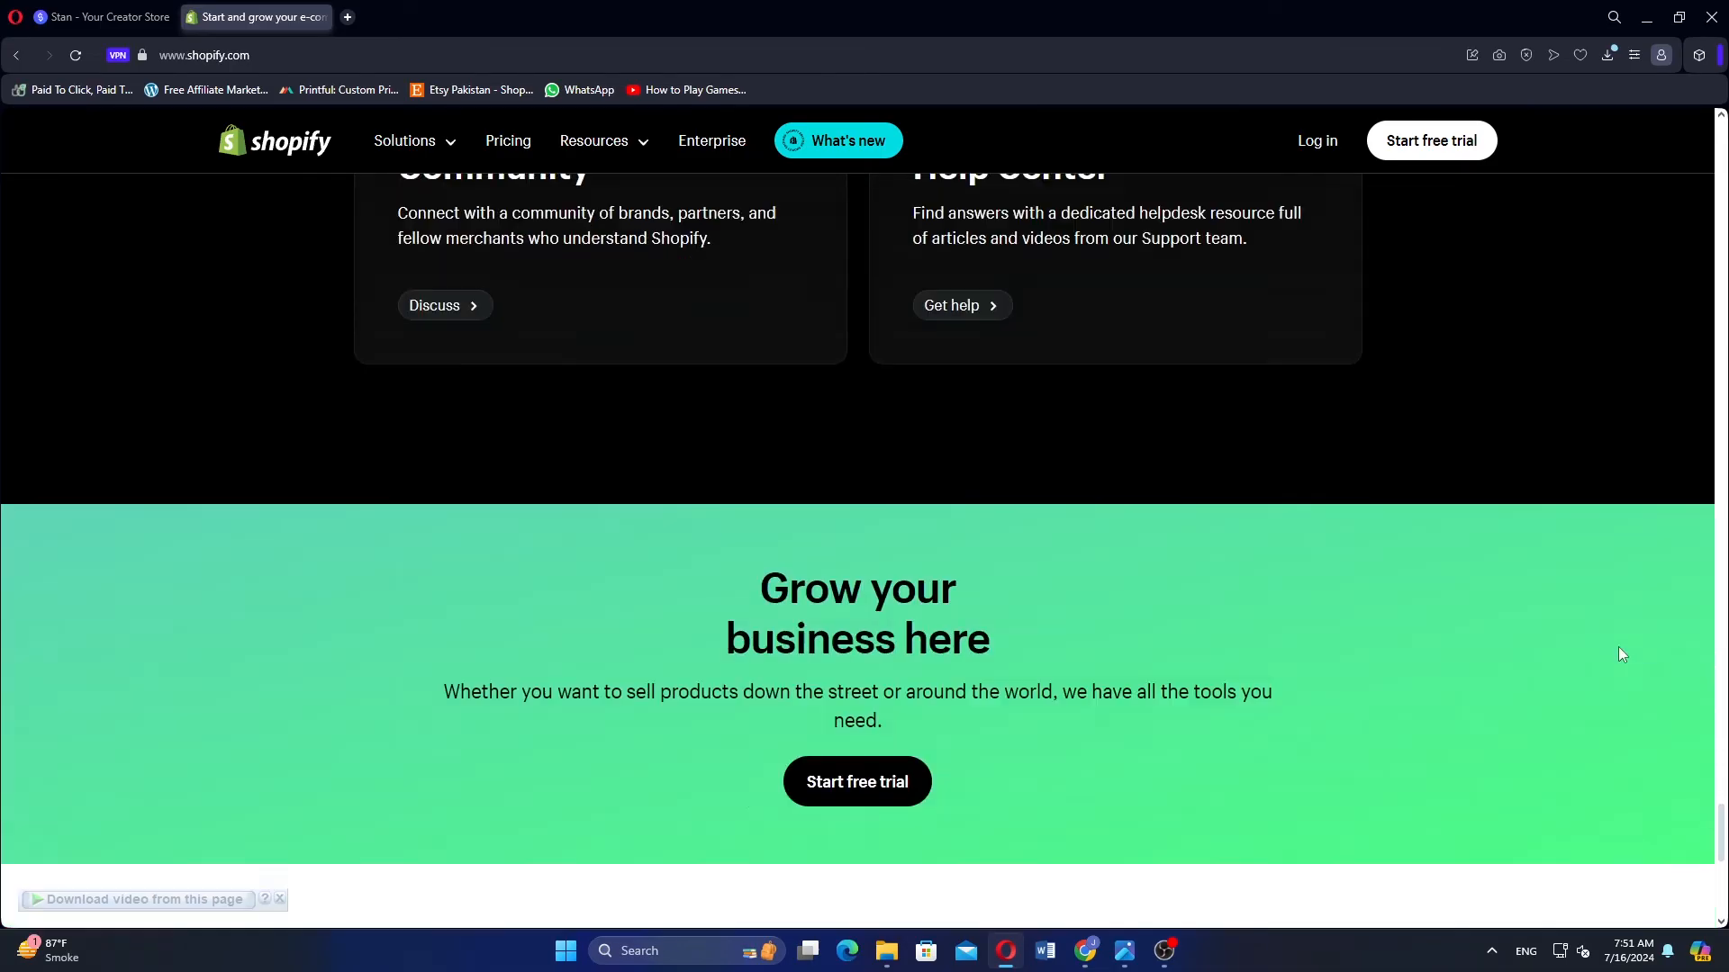
pyautogui.scroll(-3)
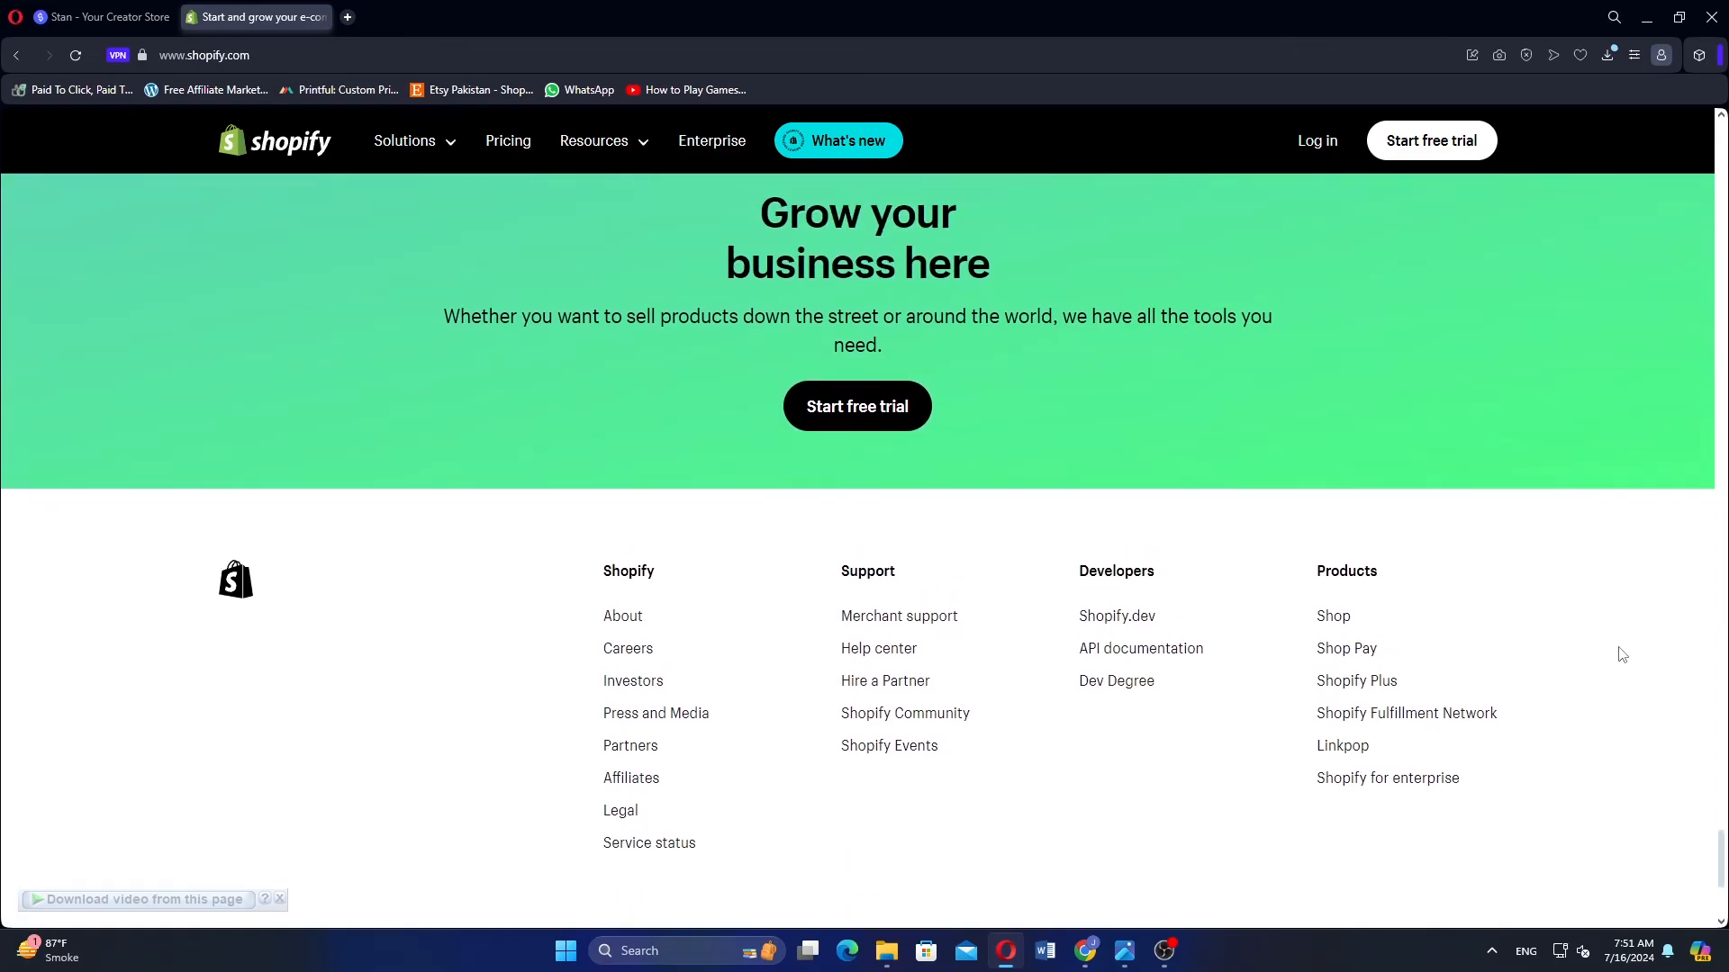
pyautogui.scroll(-3)
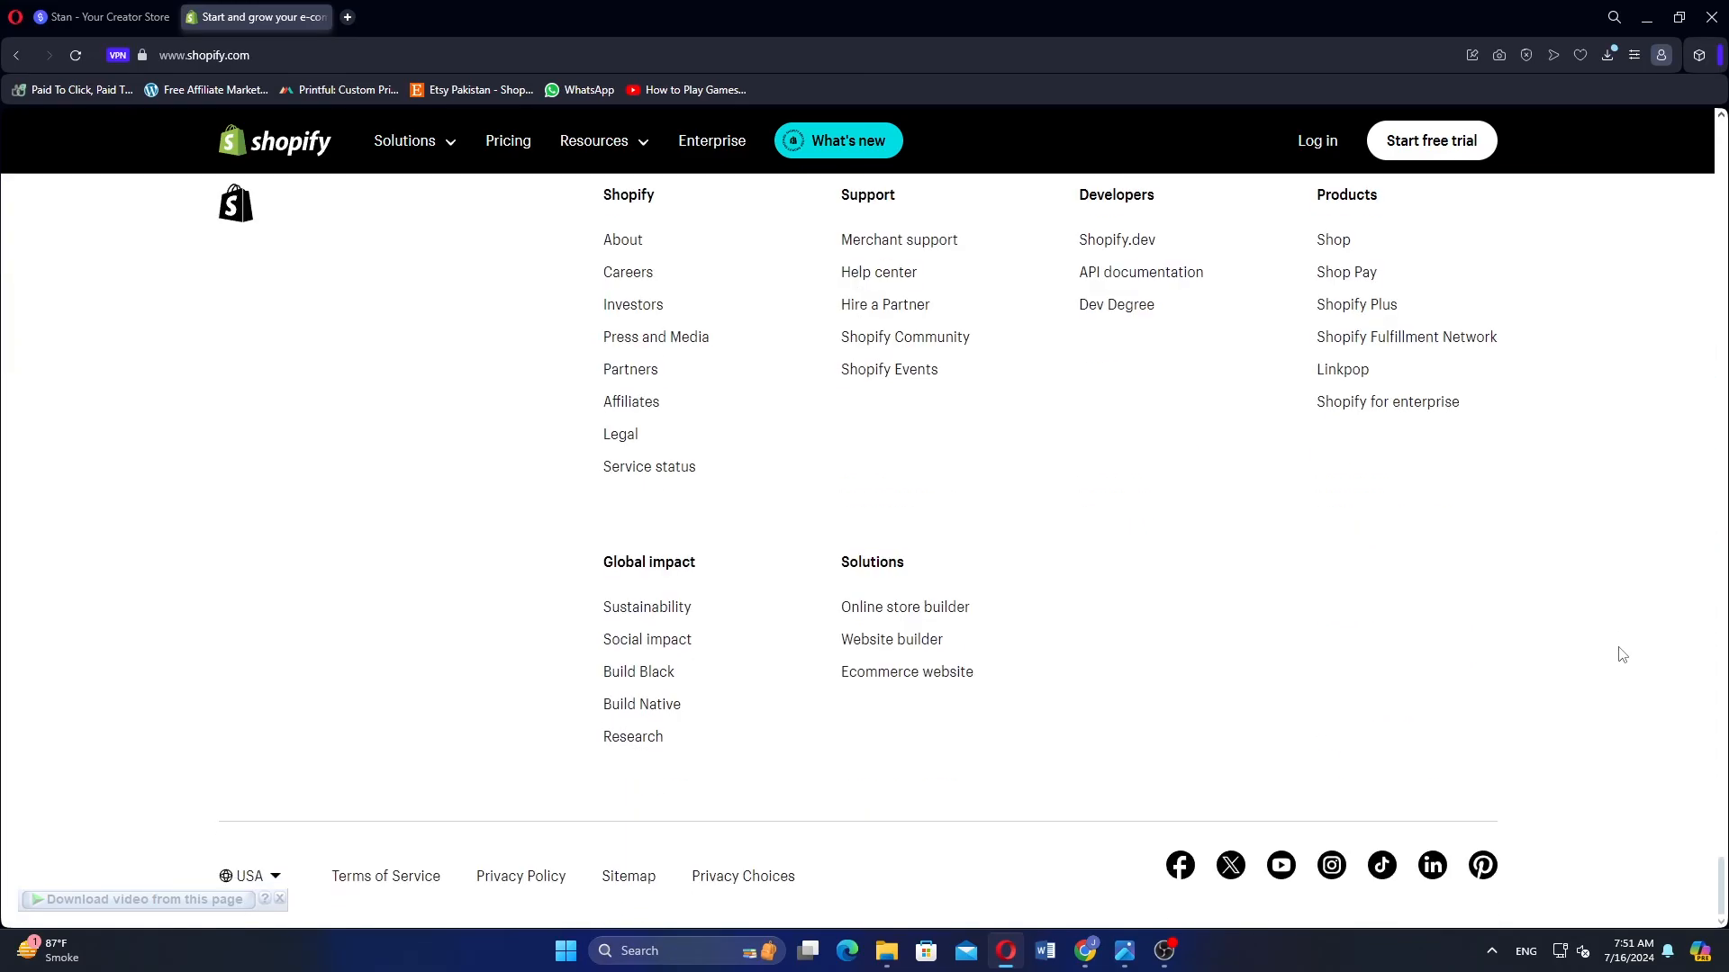
pyautogui.moveTo(1550, 526)
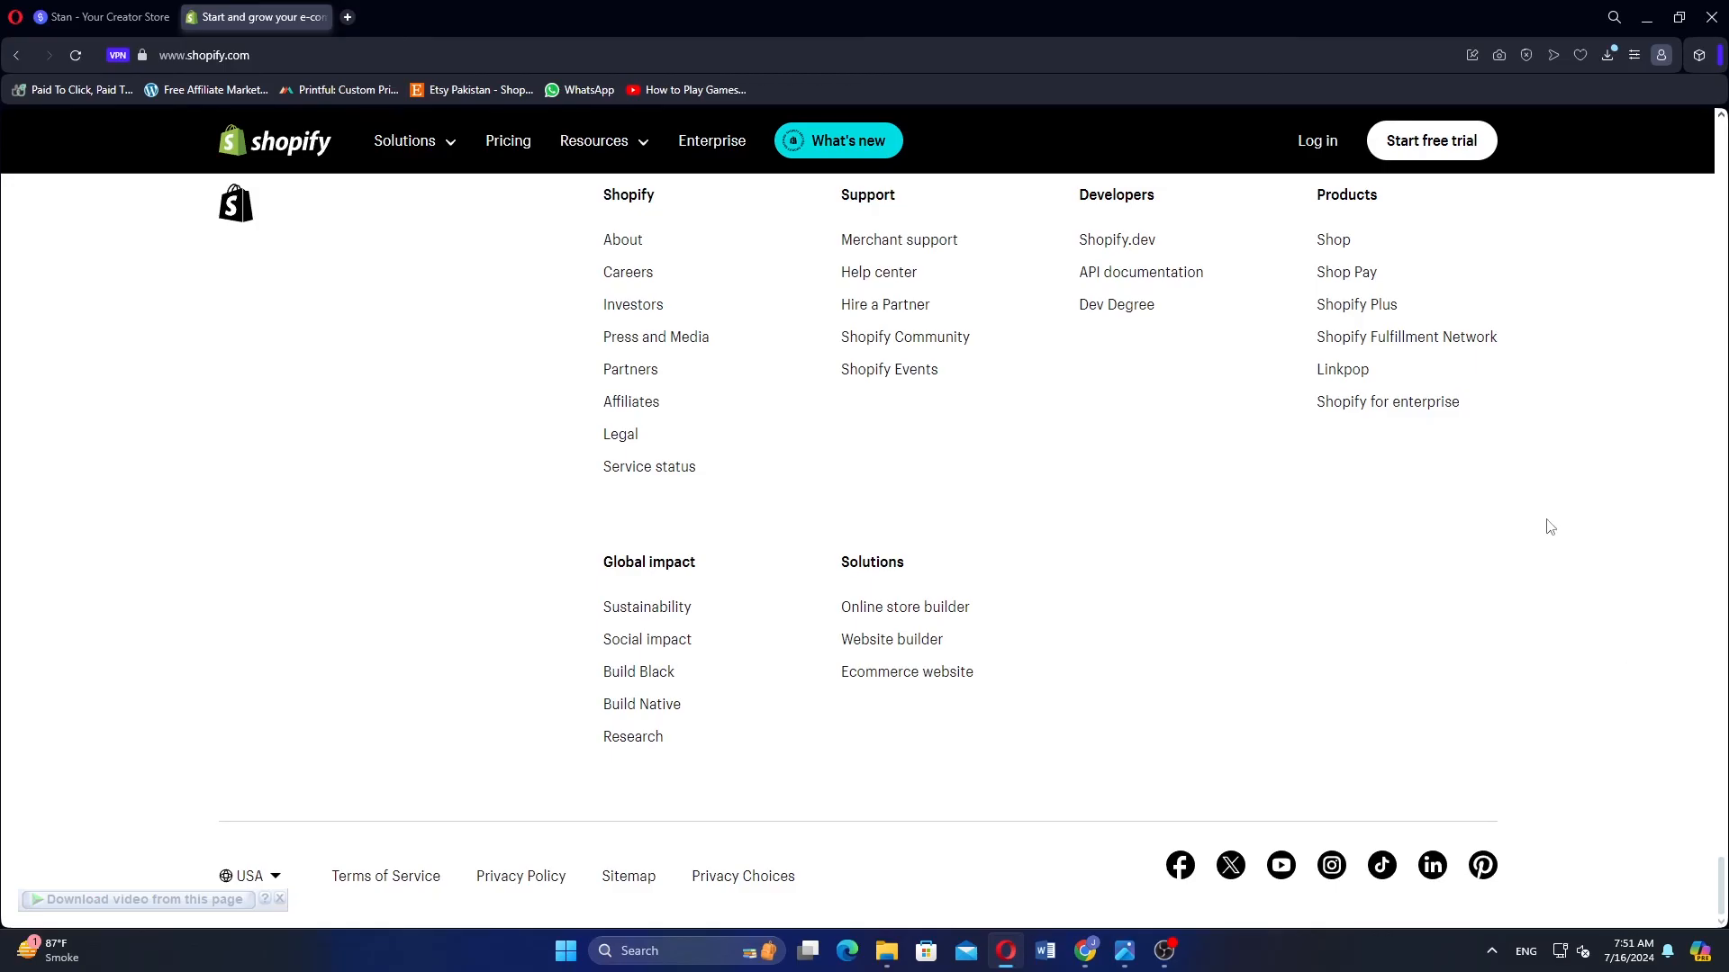
pyautogui.moveTo(1644, 16)
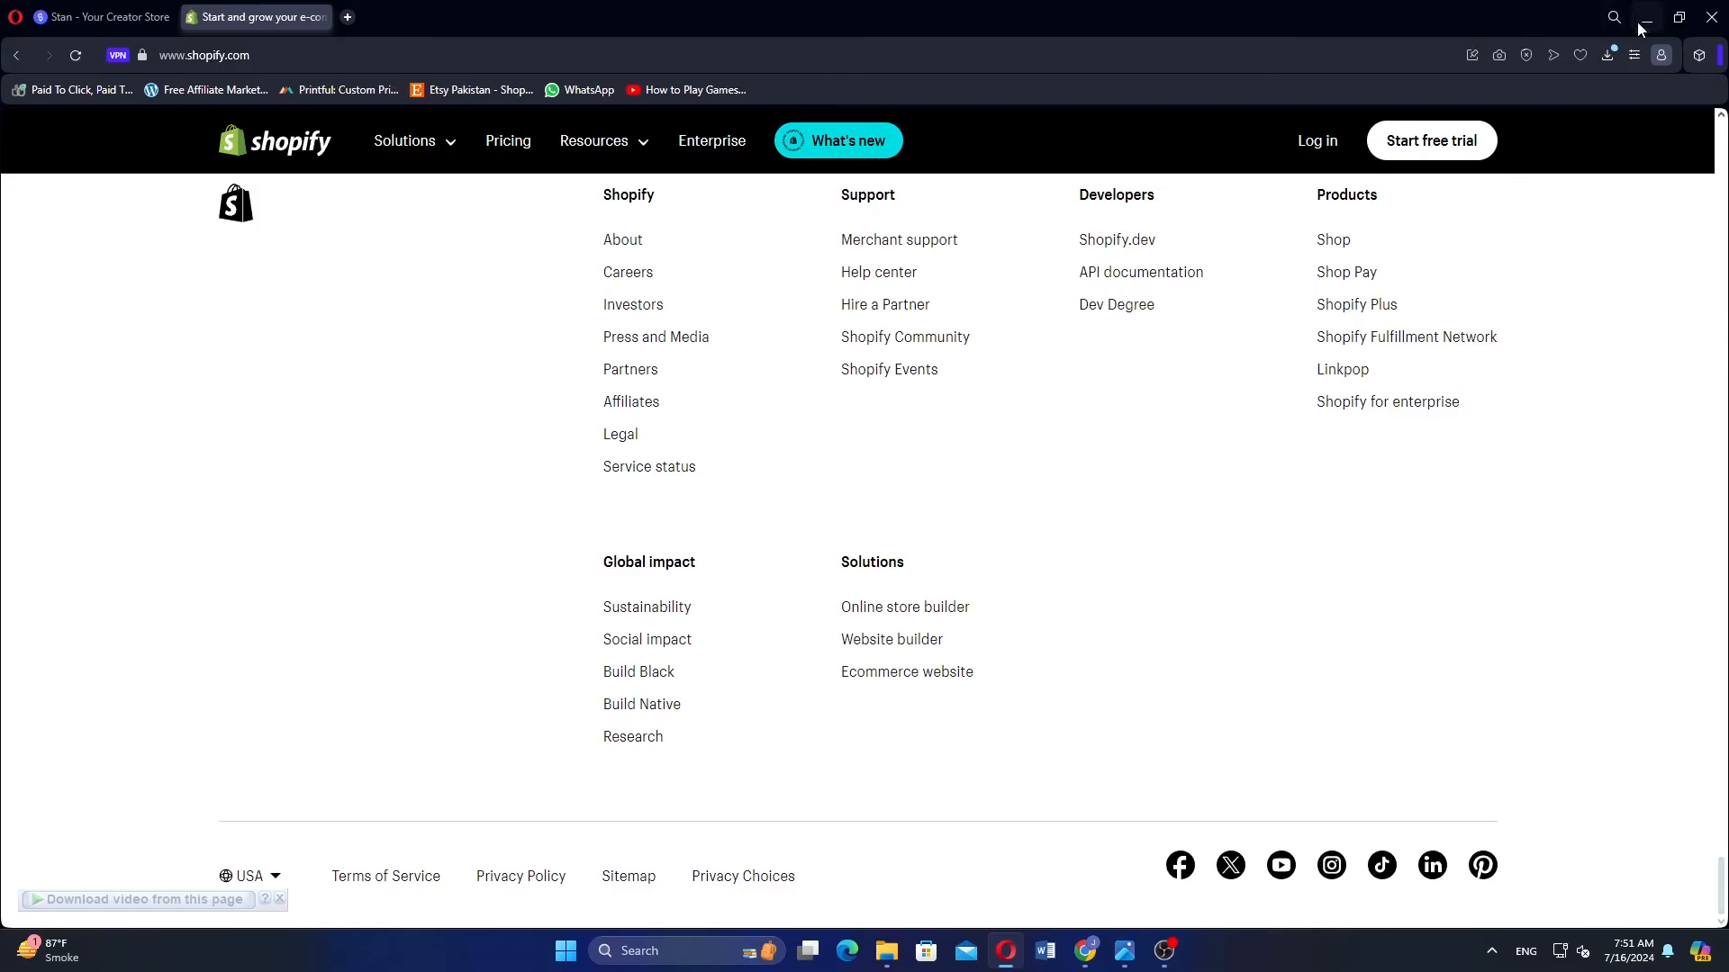
# Minimize the browser so only the Windows desktop shows.
pyautogui.click(1642, 16)
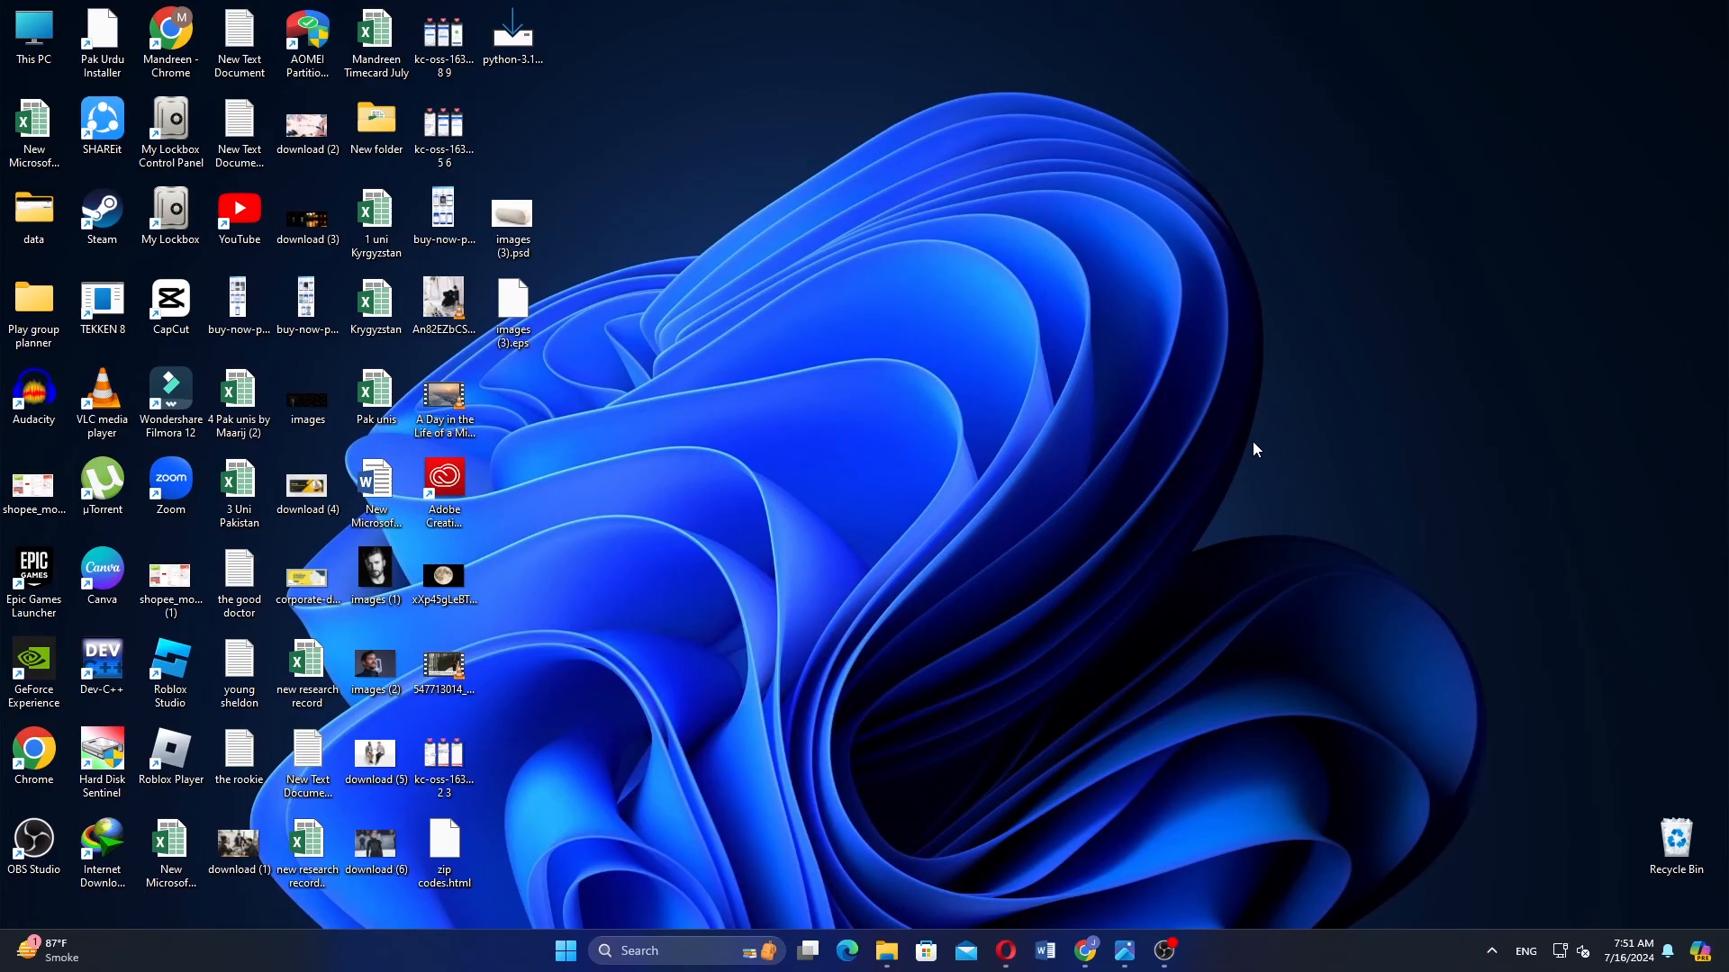